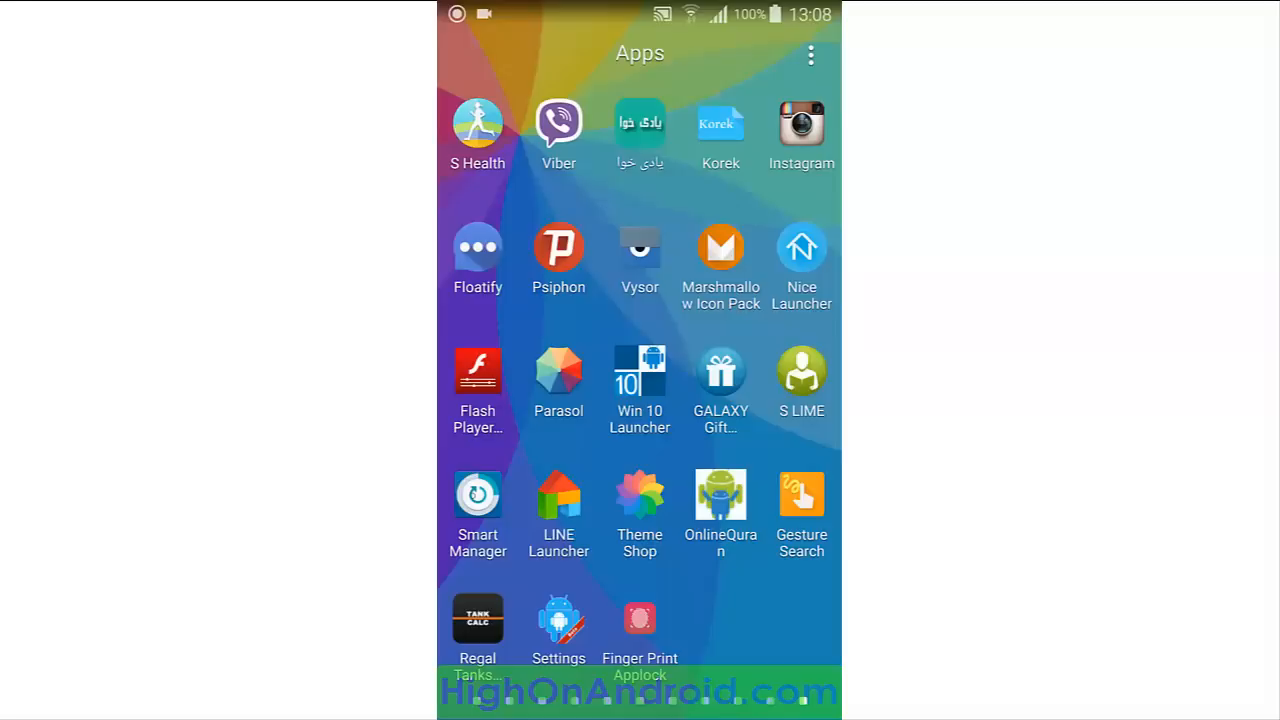
- Open Smart Manager and review battery, storage and the user-data breakdown, then return to the overview
left_click(477, 497)
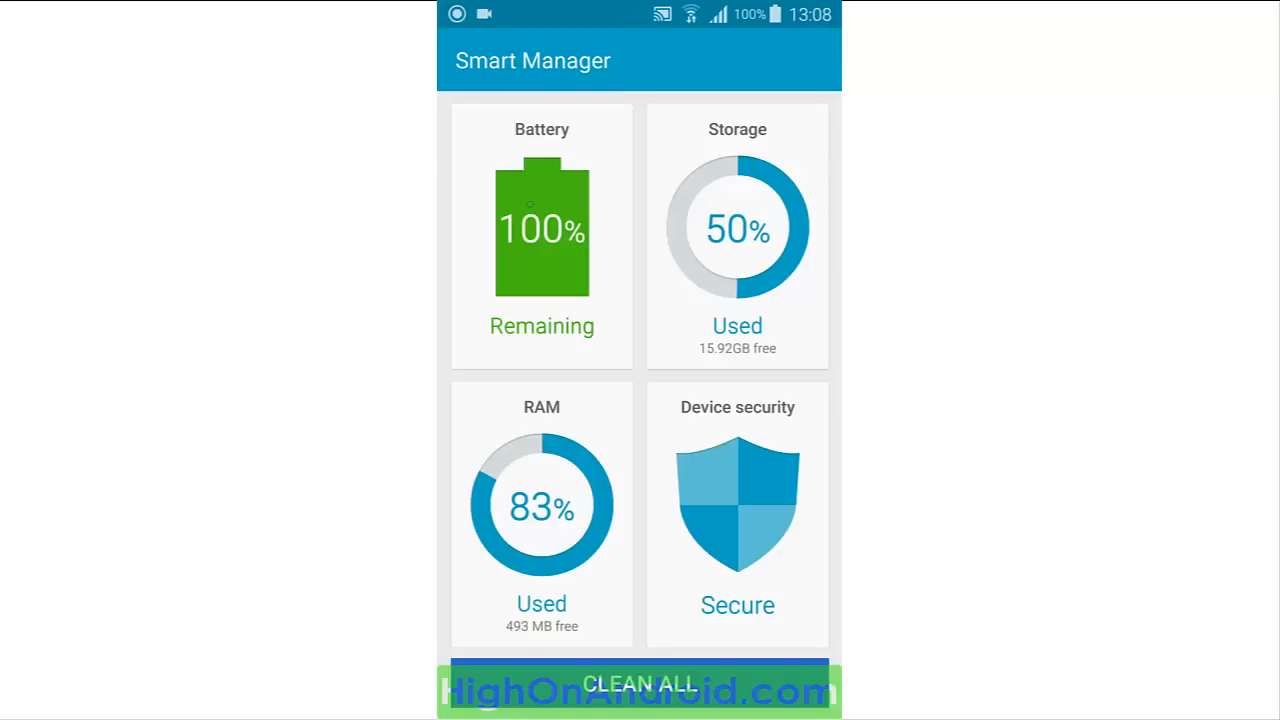
left_click(541, 237)
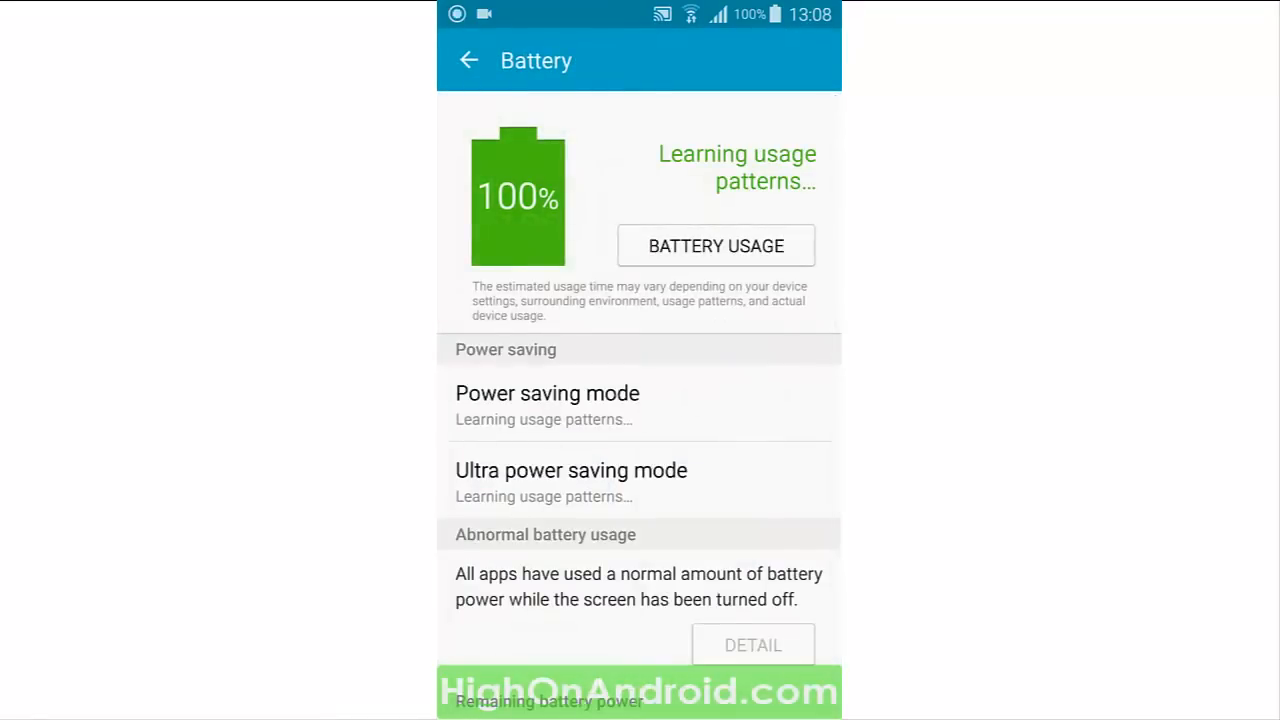
left_click(468, 60)
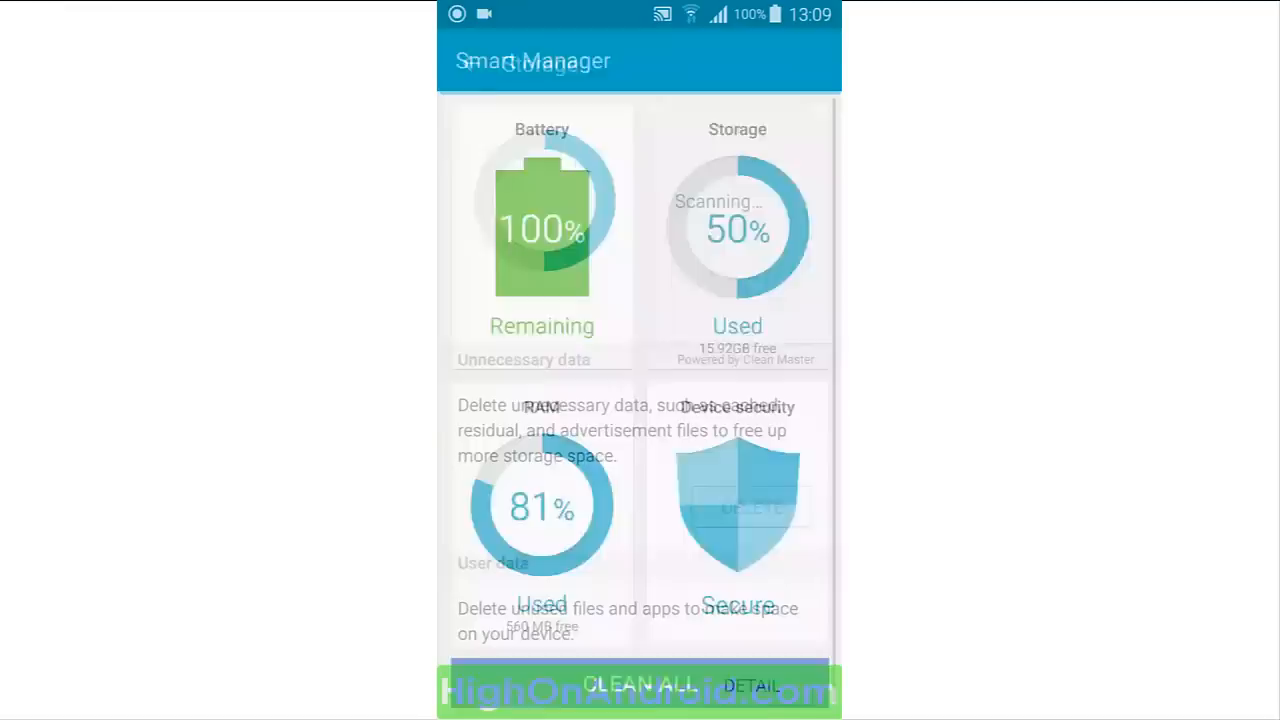
left_click(737, 230)
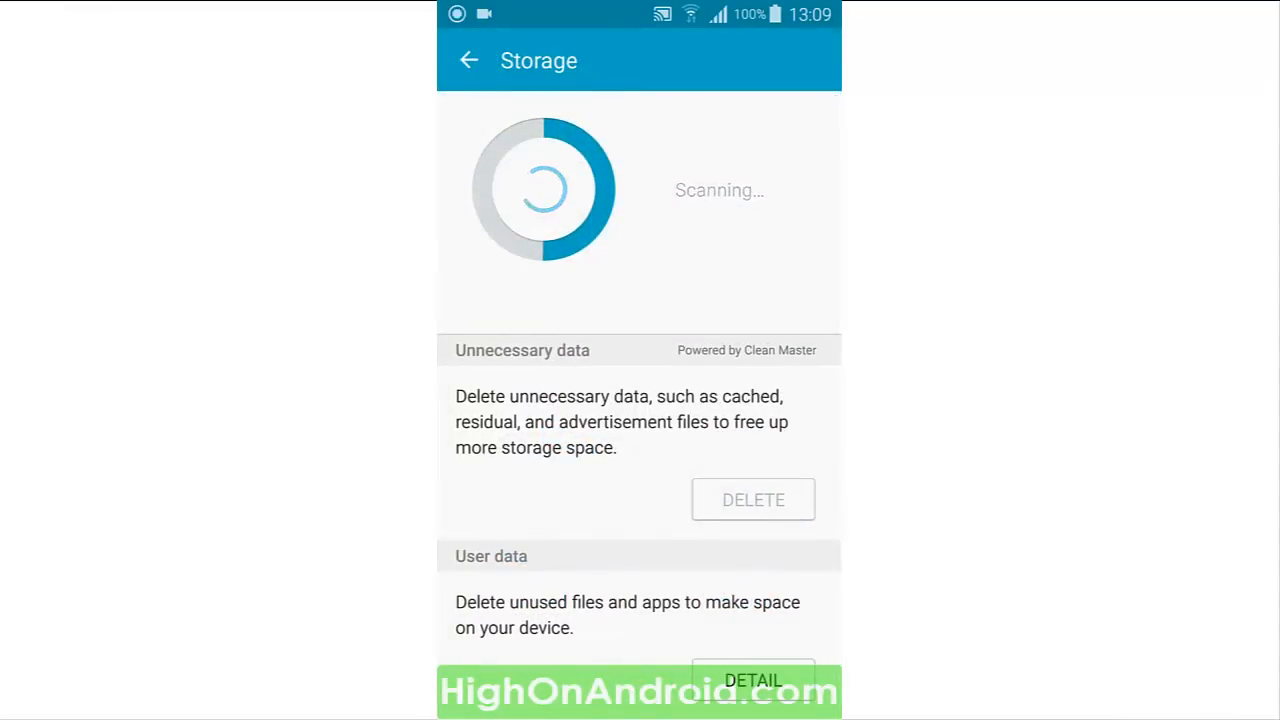
left_click(752, 680)
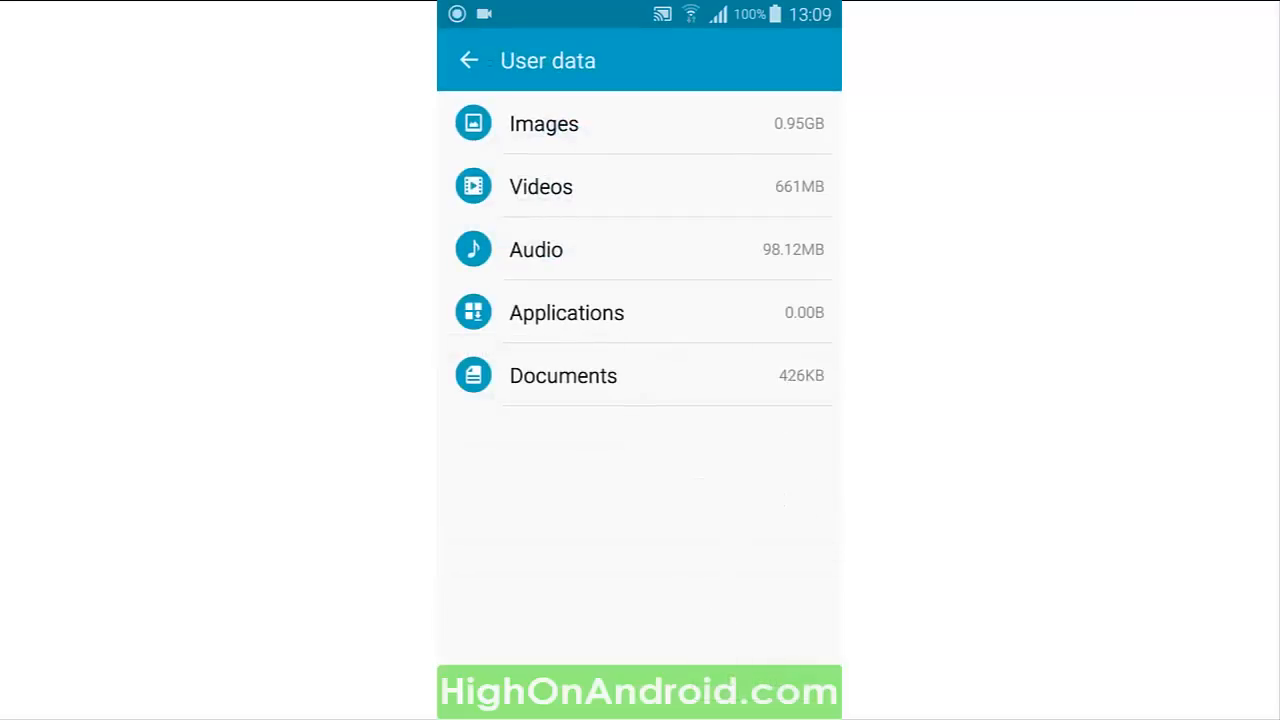
left_click(469, 60)
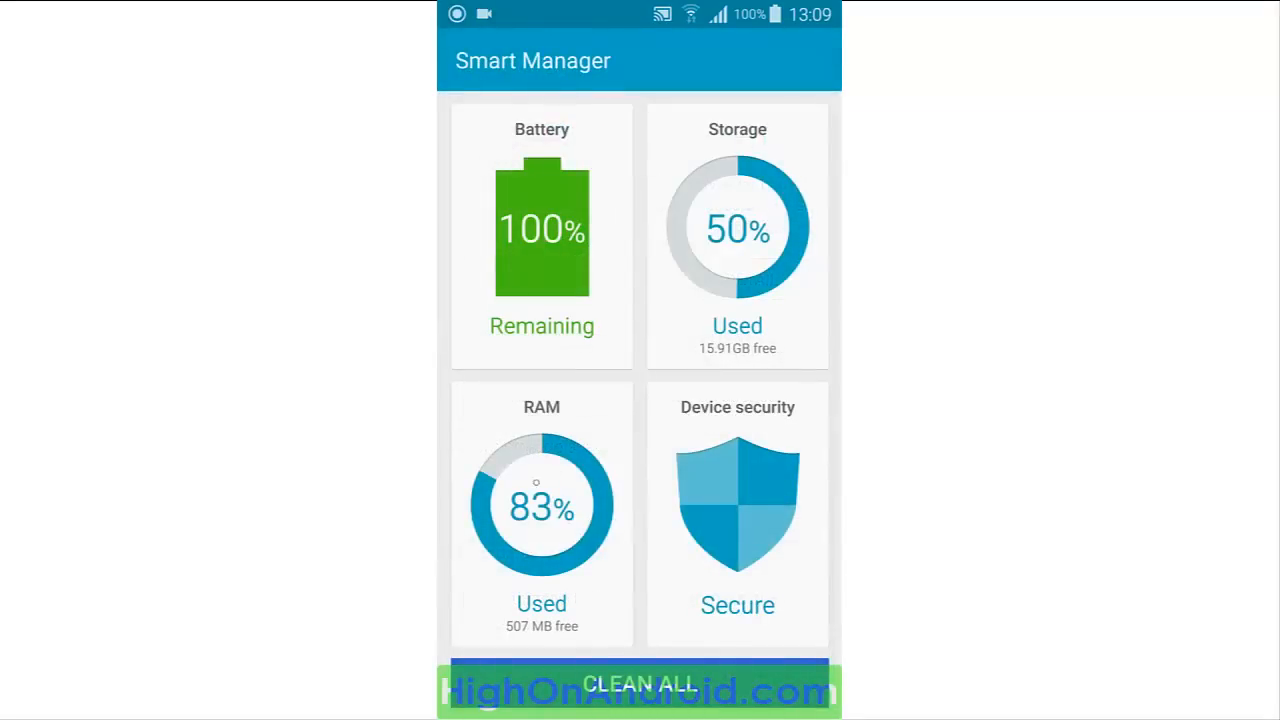
- End all background apps to drop RAM use to 65%, then view device security status
left_click(541, 505)
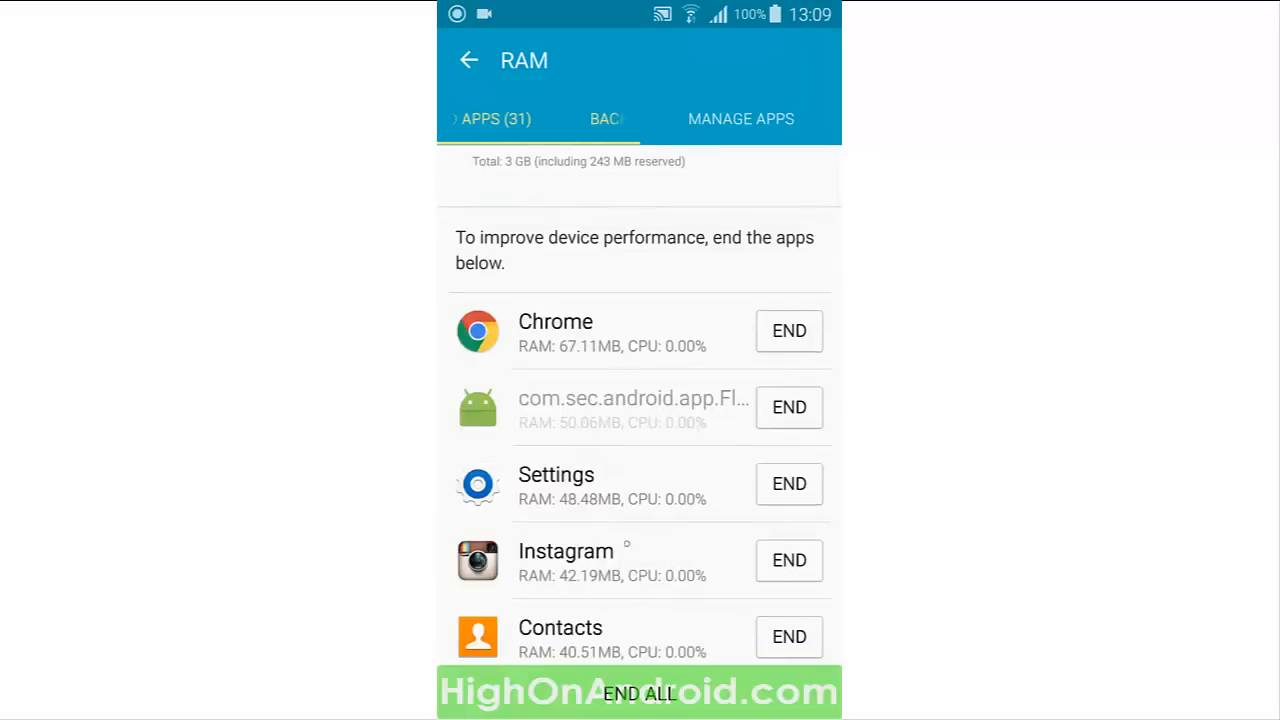
left_click(607, 119)
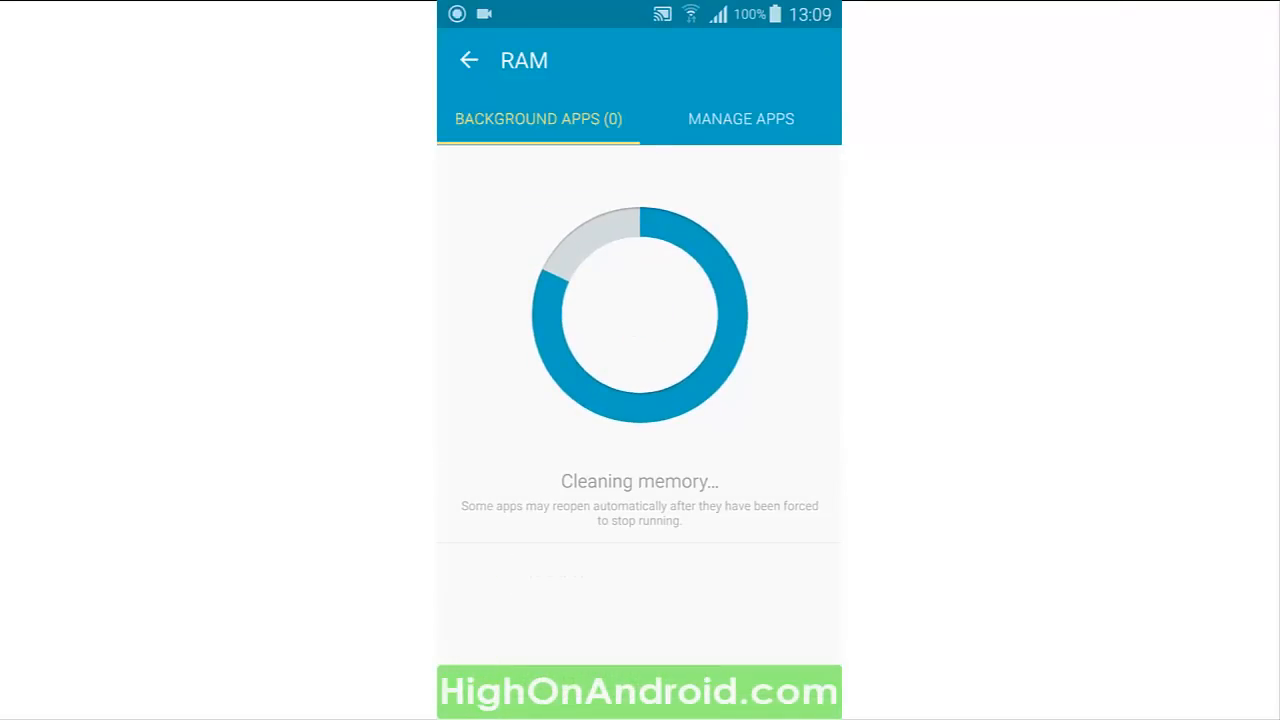
left_click(468, 60)
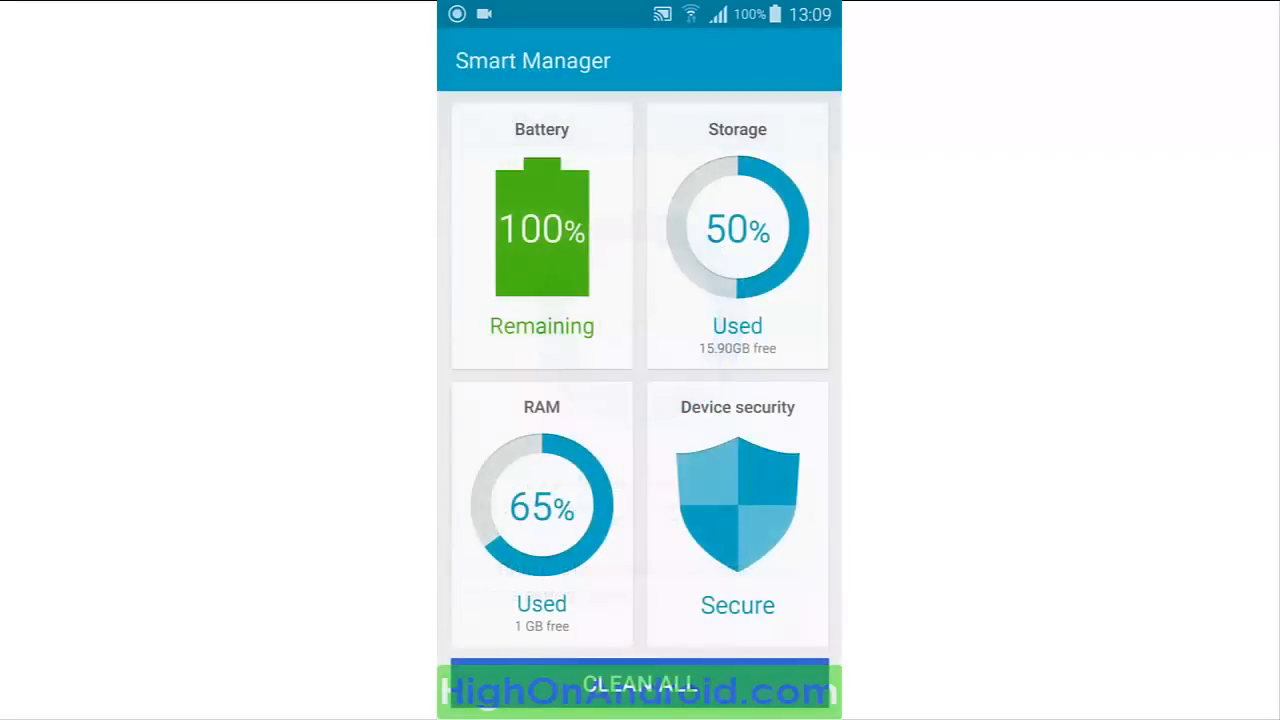
left_click(737, 513)
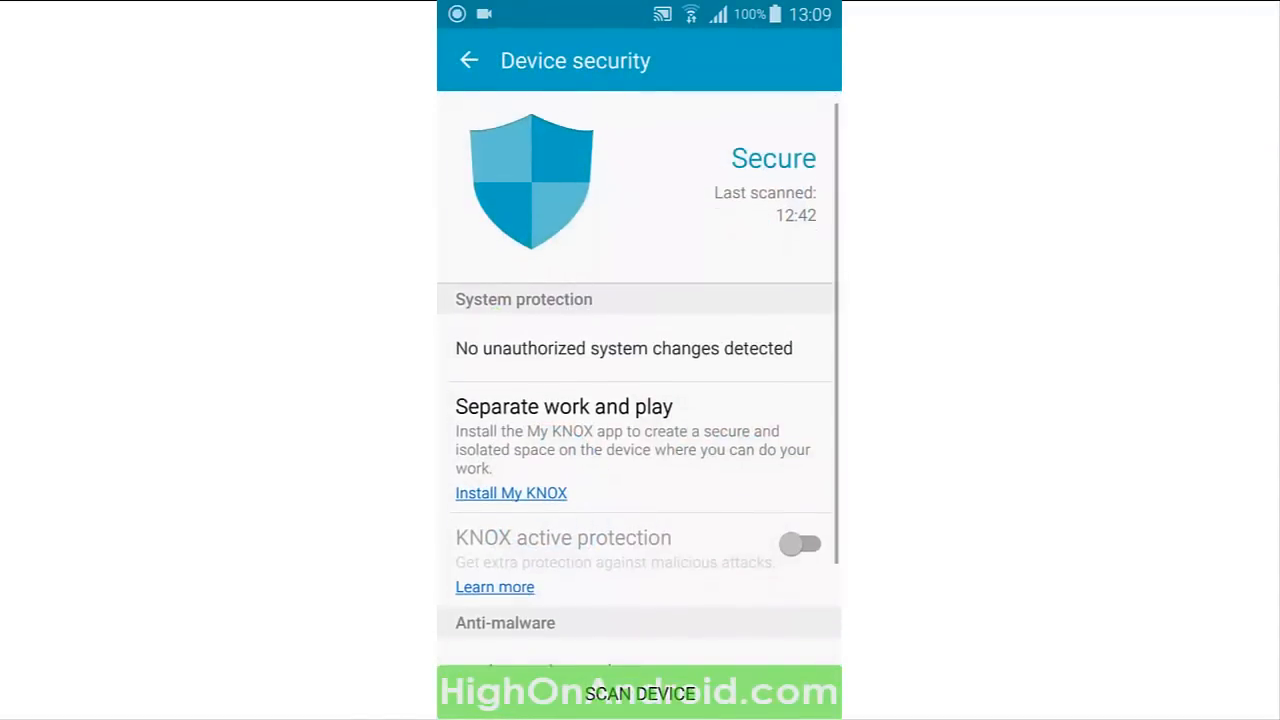
- Scroll the device security results showing no threats, then leave the page
scroll("down", 3)
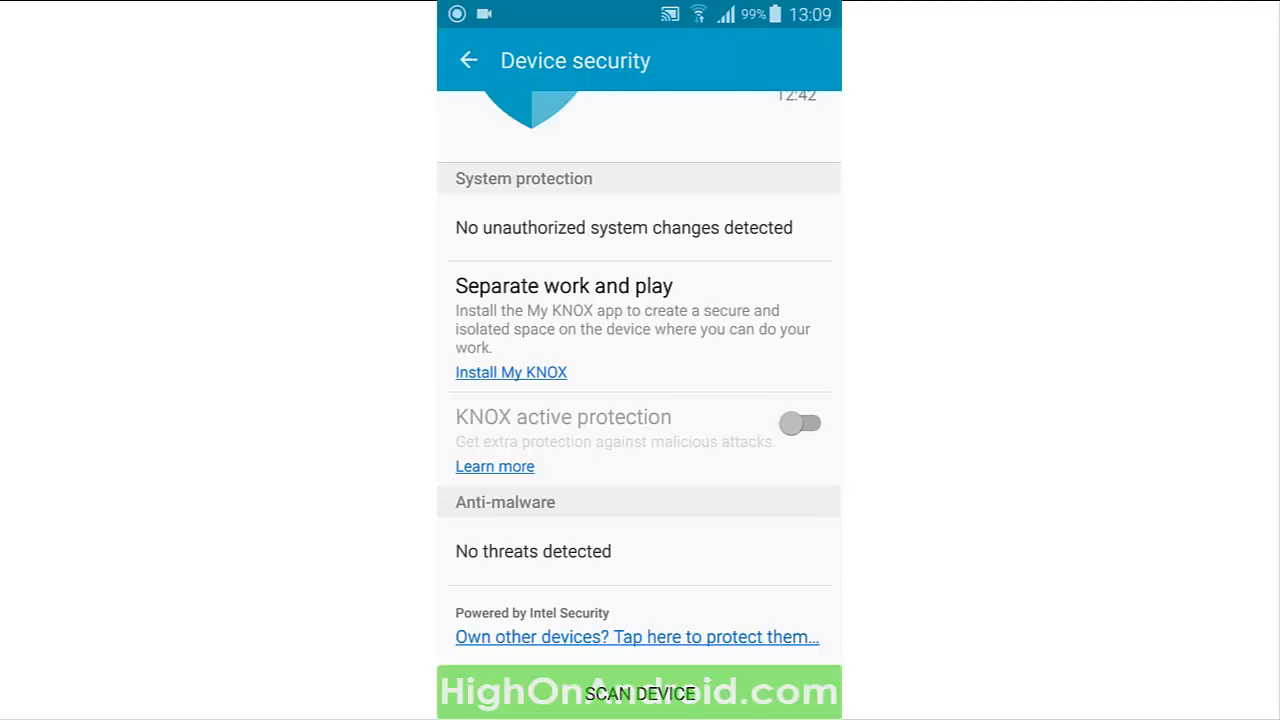
left_click(469, 60)
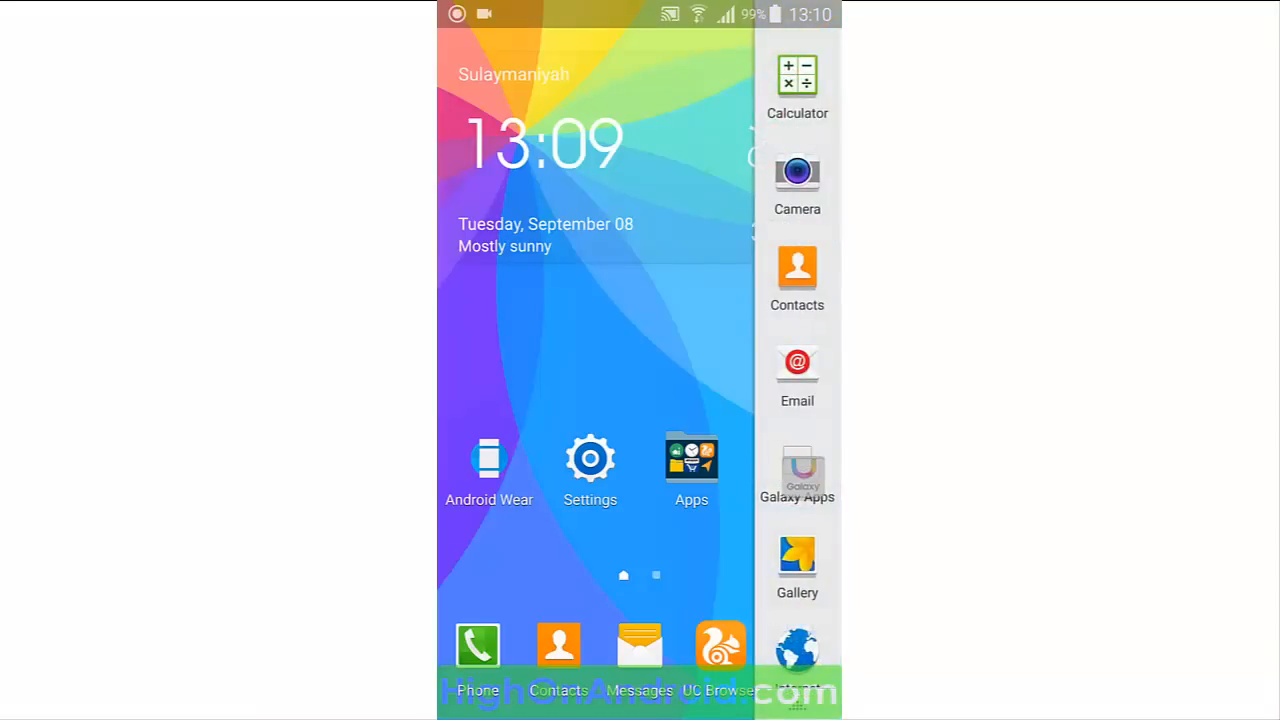
- Show the recent apps stack with Settings, Screen Recorder, Smart Manager, Galaxy Apps and Messages
left_click(797, 475)
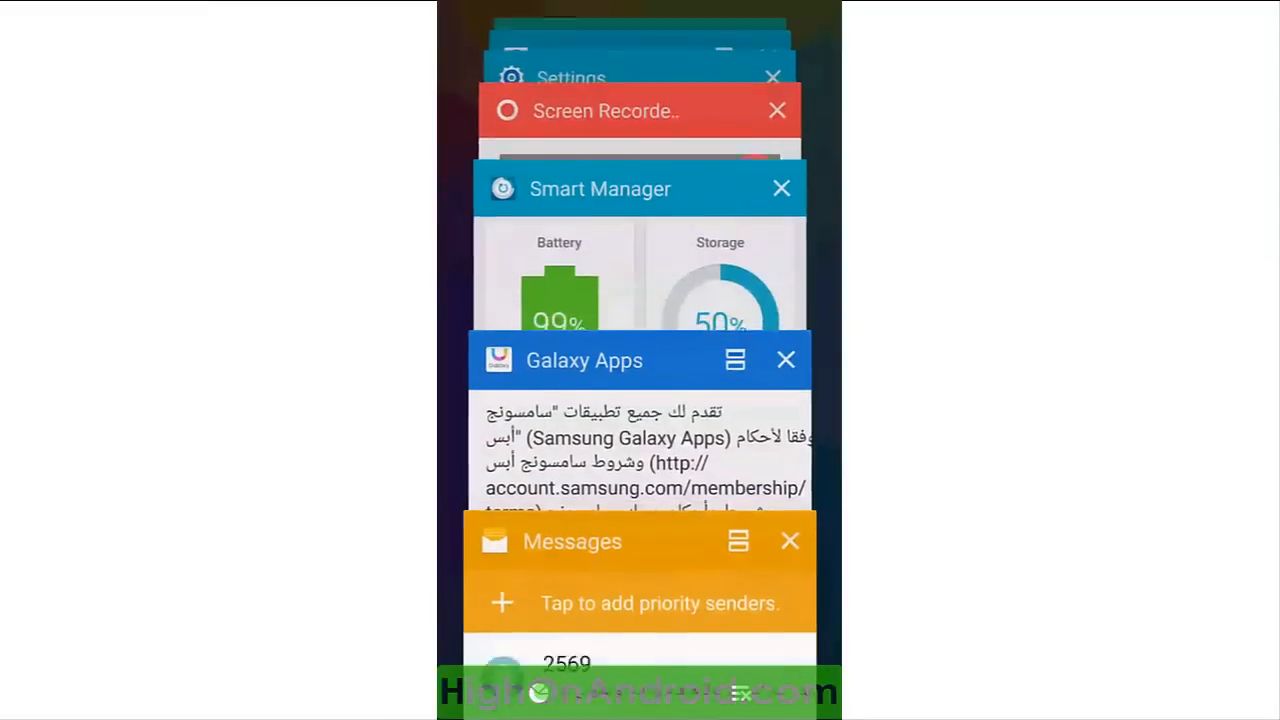
scroll("down", 3)
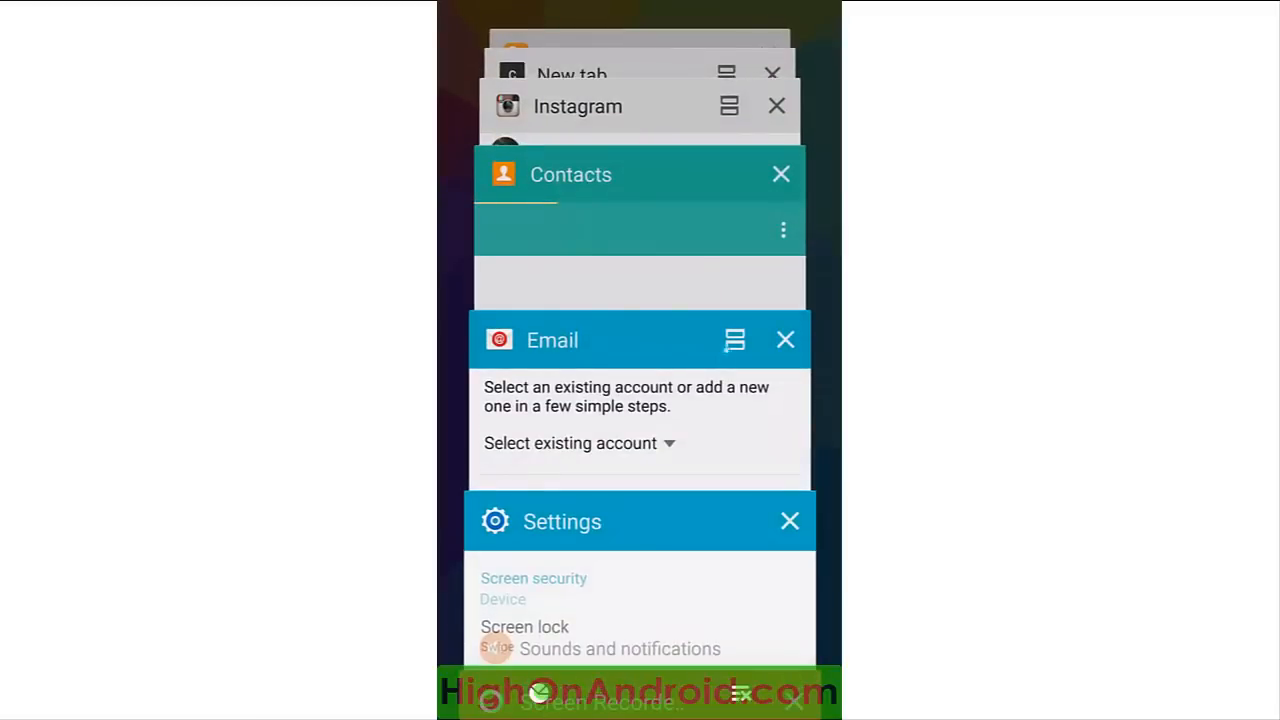
left_click(735, 340)
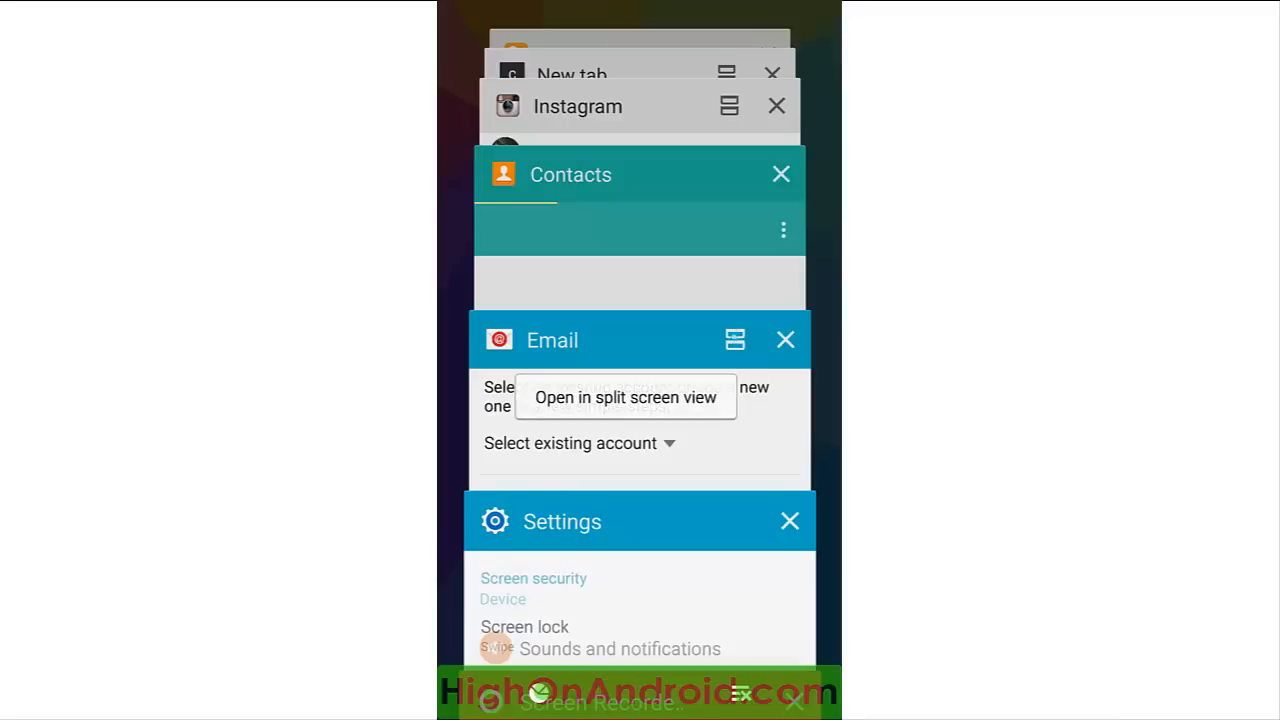
scroll("down", 3)
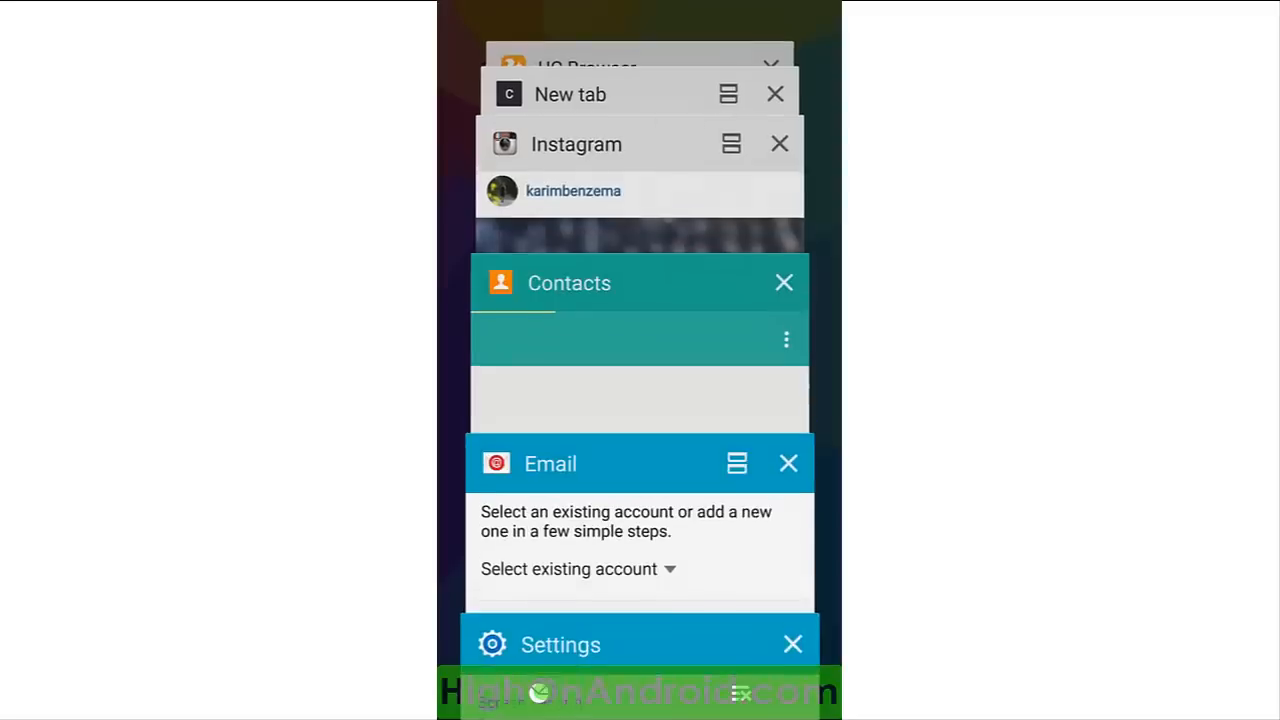
scroll("down", 3)
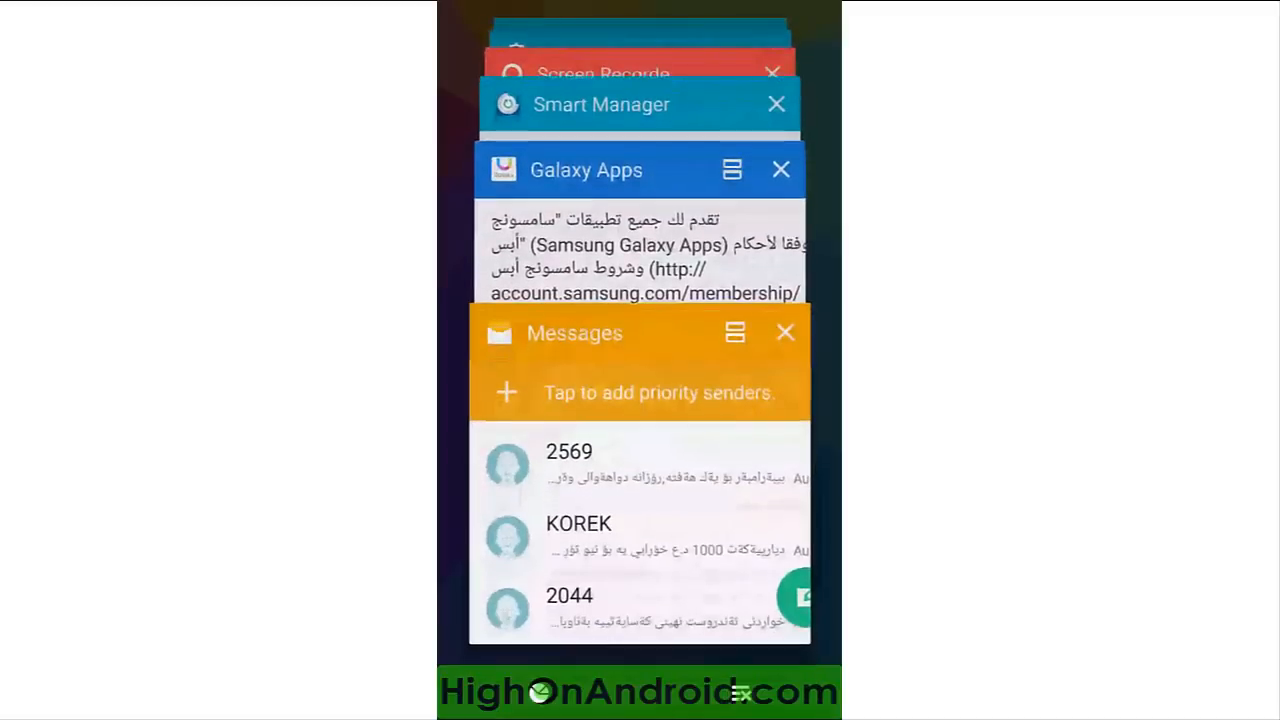
- Place Messages beside the S Planner calendar in split screen and show the window options
left_click(735, 333)
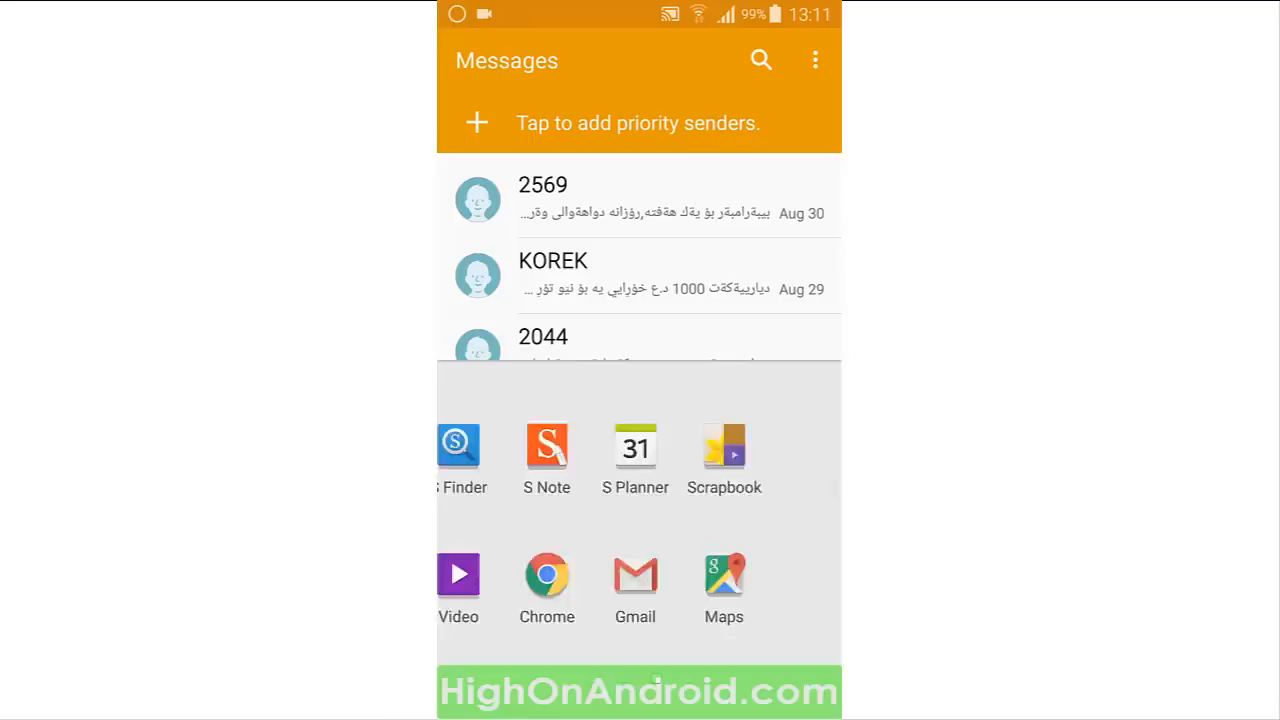
scroll("left", 3)
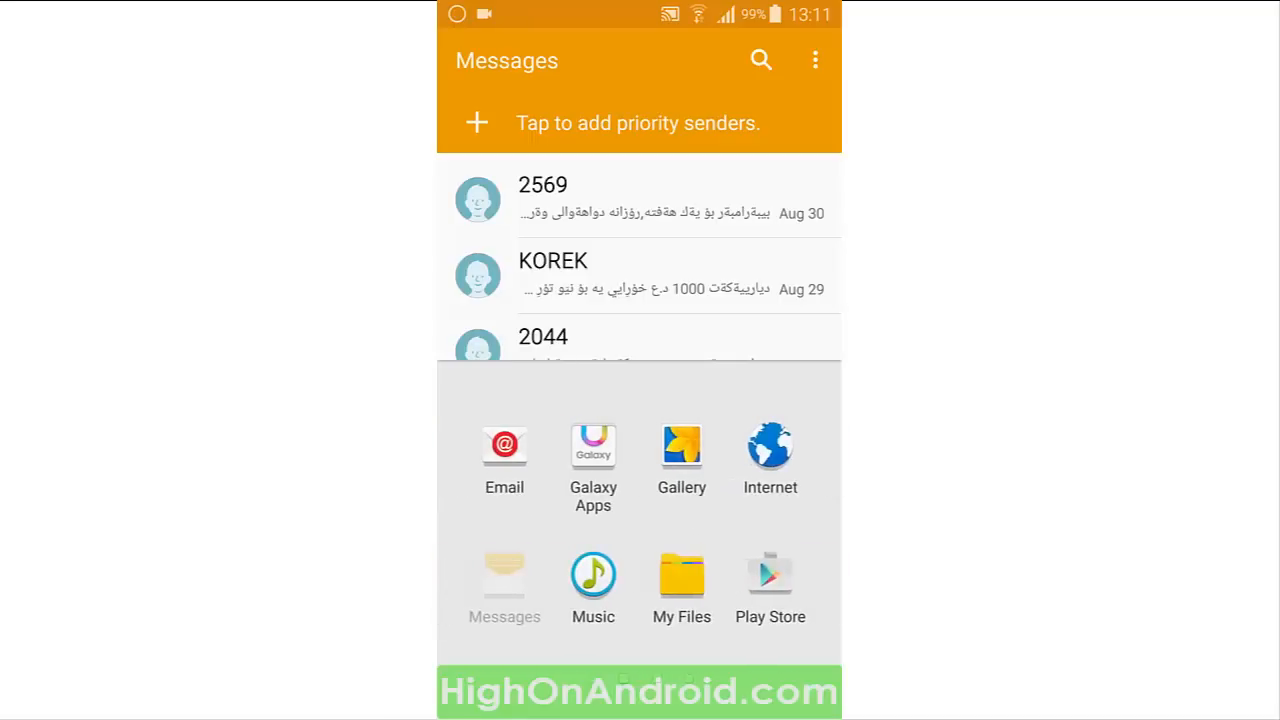
scroll("left", 3)
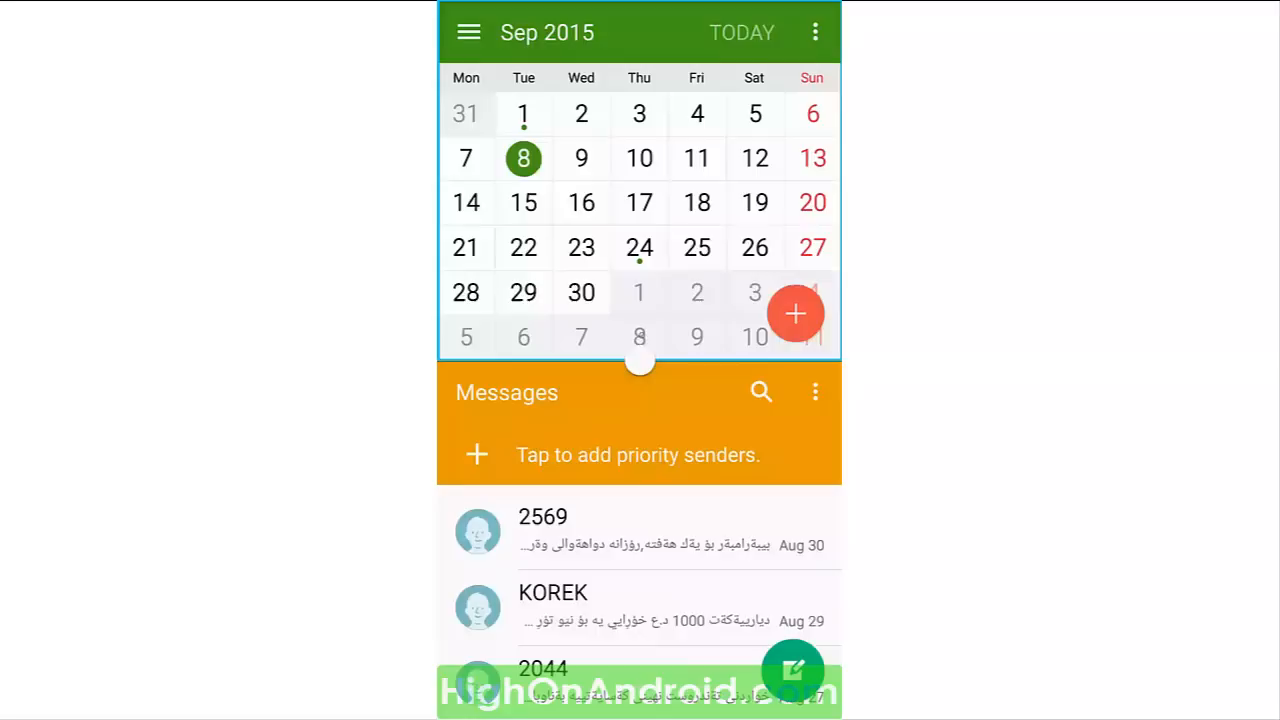
left_click(640, 363)
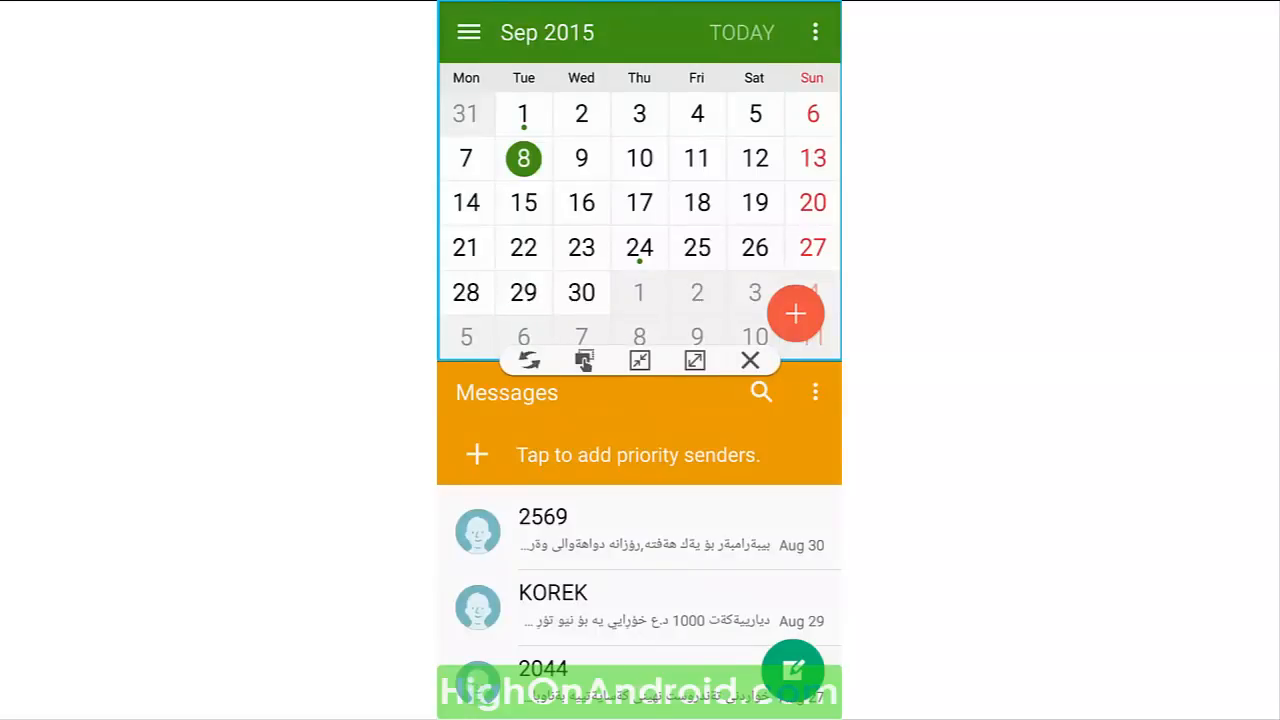
left_click(750, 361)
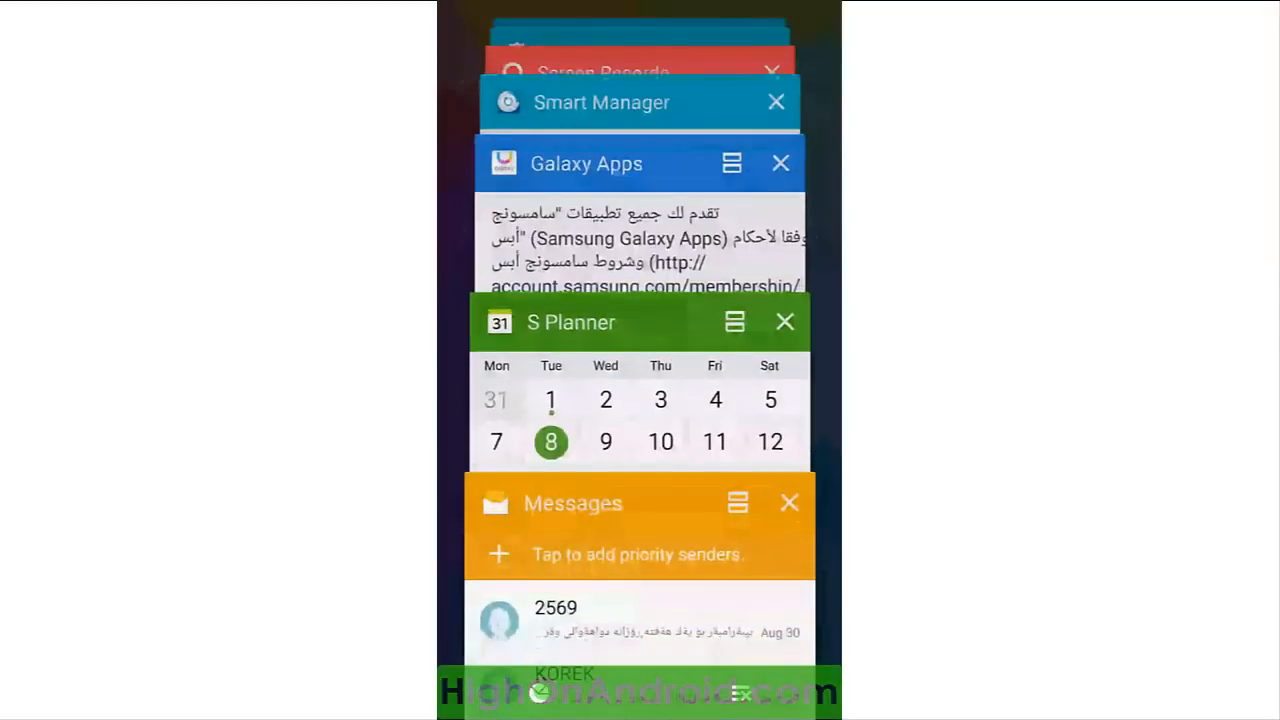
- Scroll through the recent app cards and return to the home screen
scroll("down", 3)
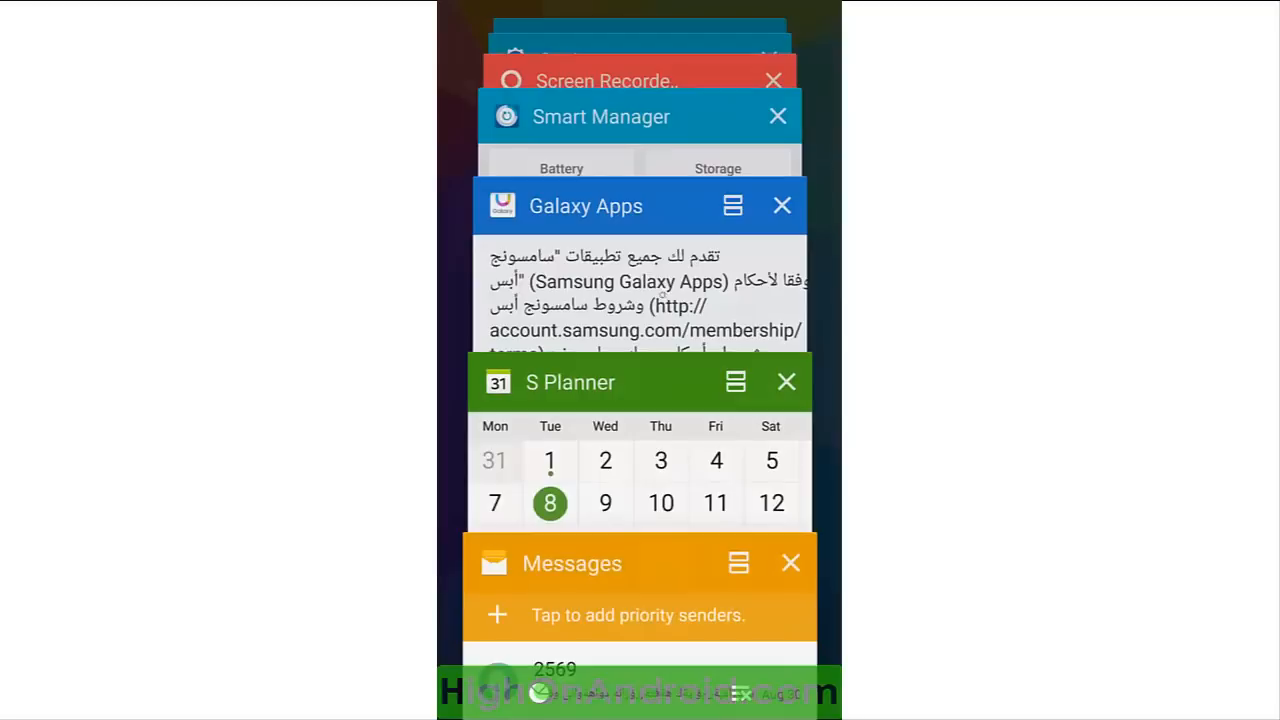
left_click(732, 206)
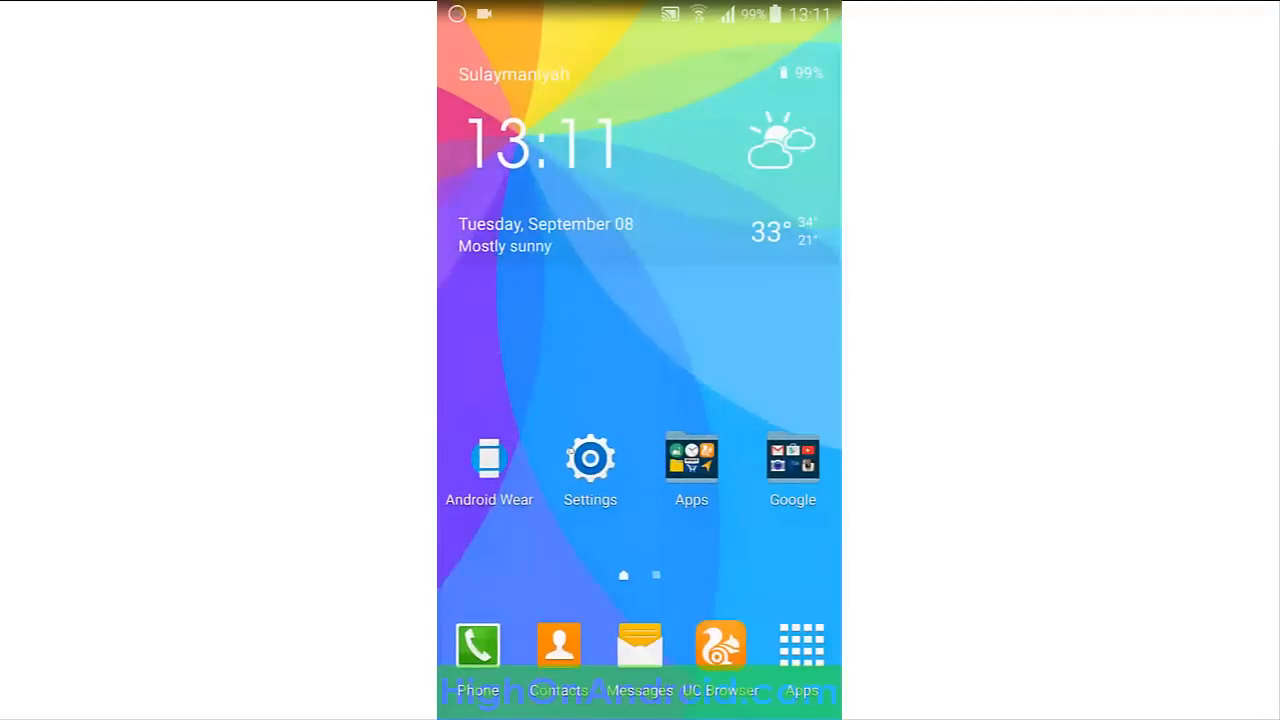
- Go to Settings > Security and open the Pin windows page
left_click(590, 458)
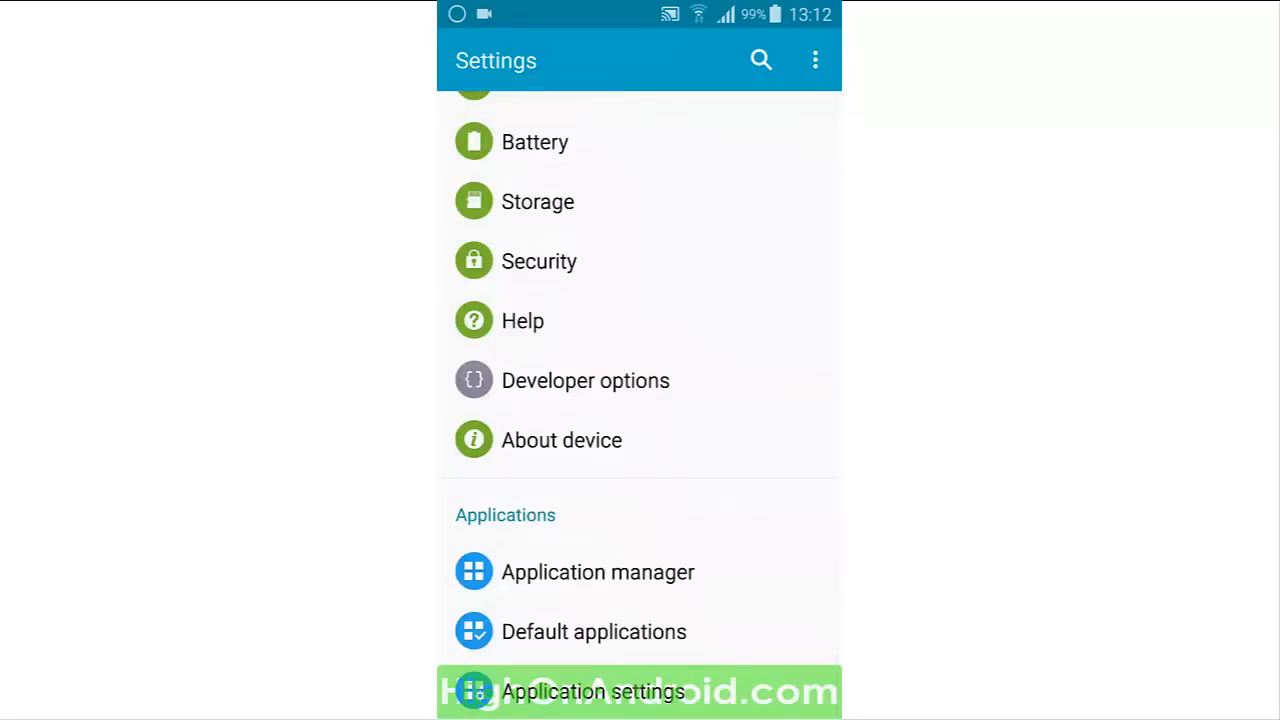
left_click(539, 261)
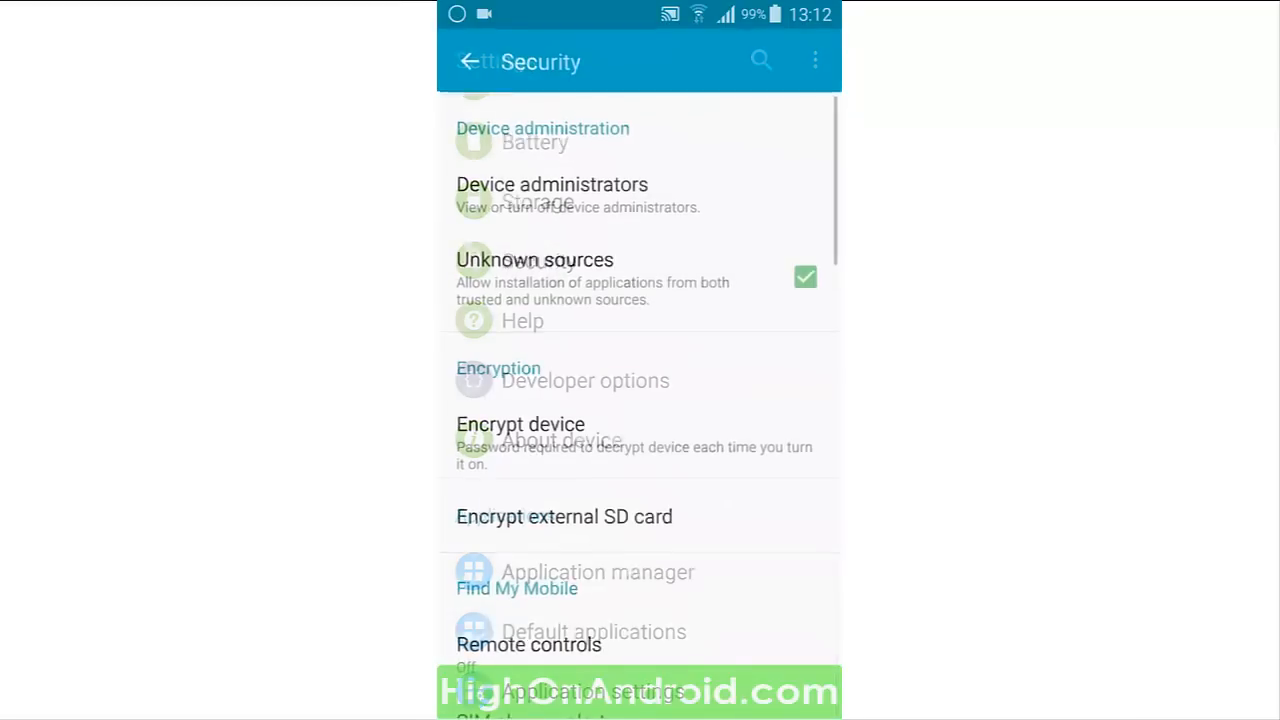
scroll("down", 3)
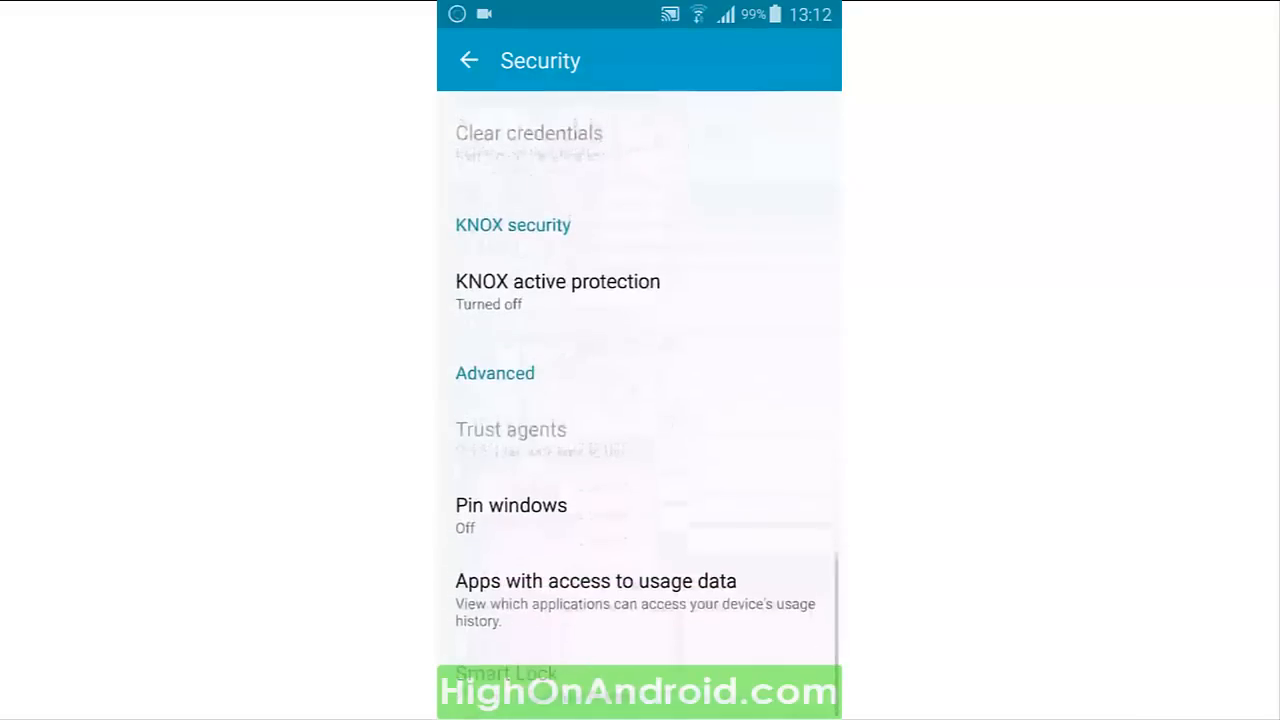
left_click(511, 505)
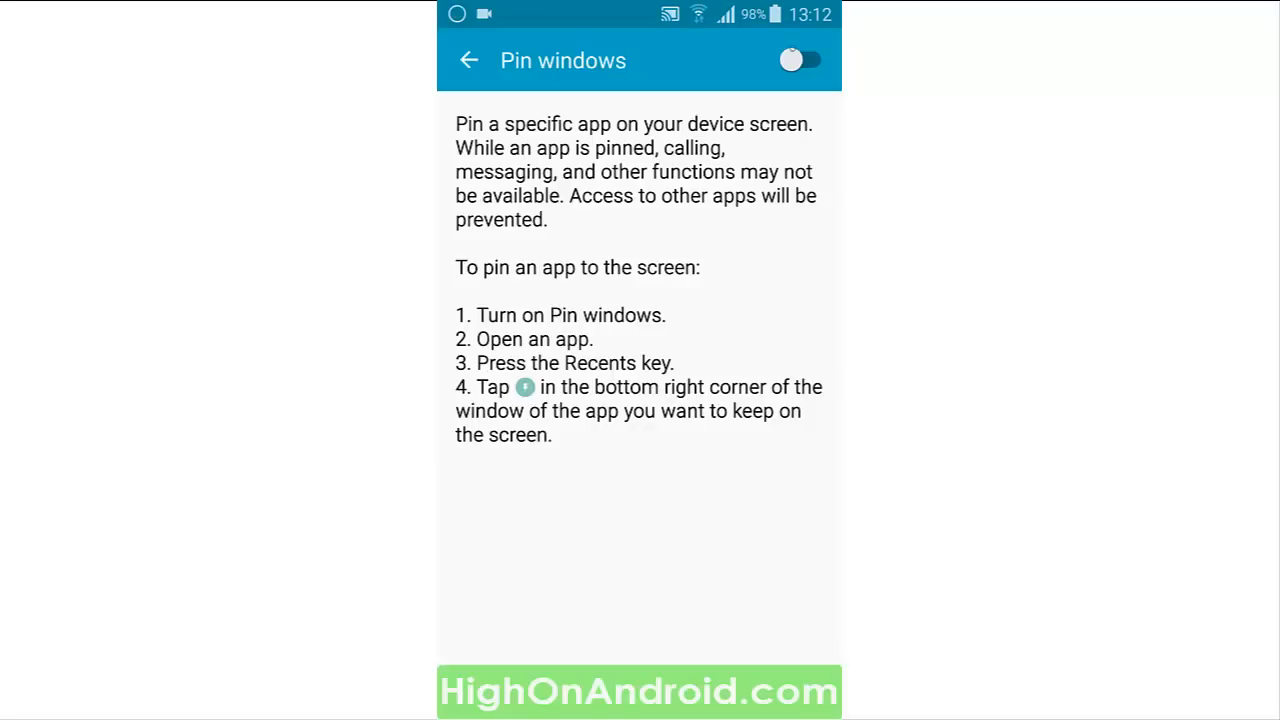
- Enable Pin windows and 'Use screen lock type to unpin', showing the unlock method choices
left_click(798, 60)
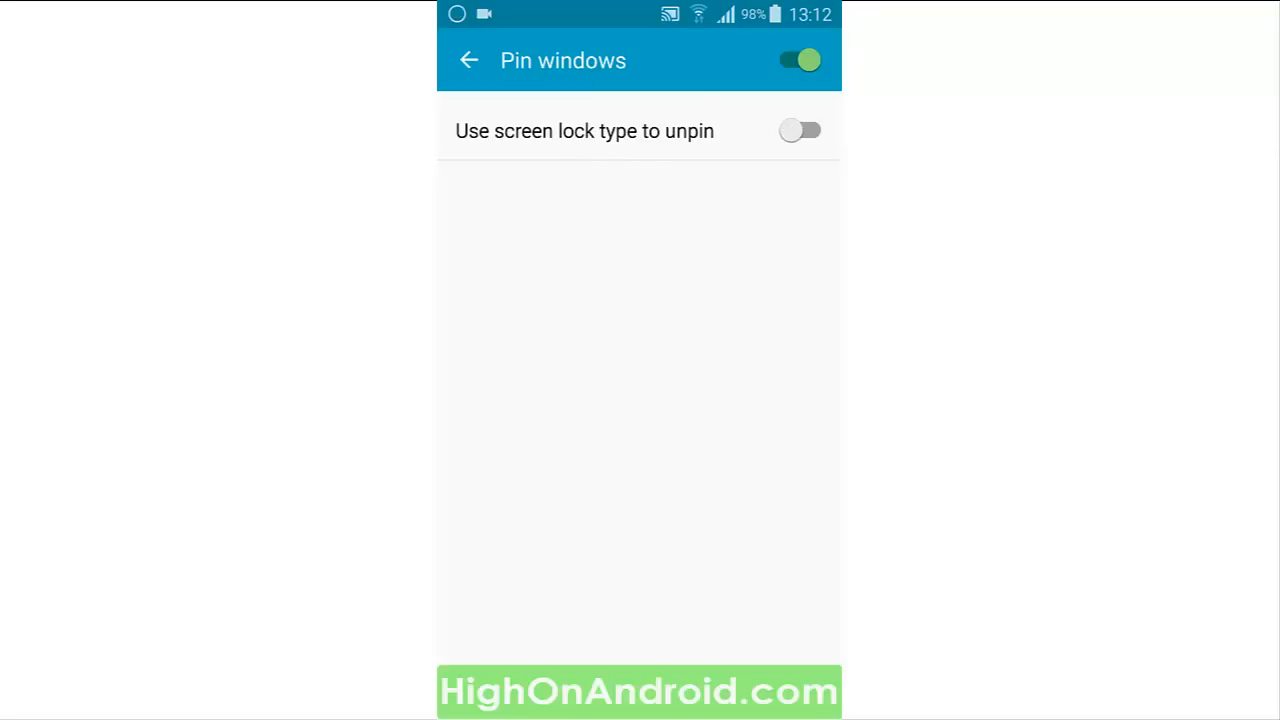
left_click(799, 130)
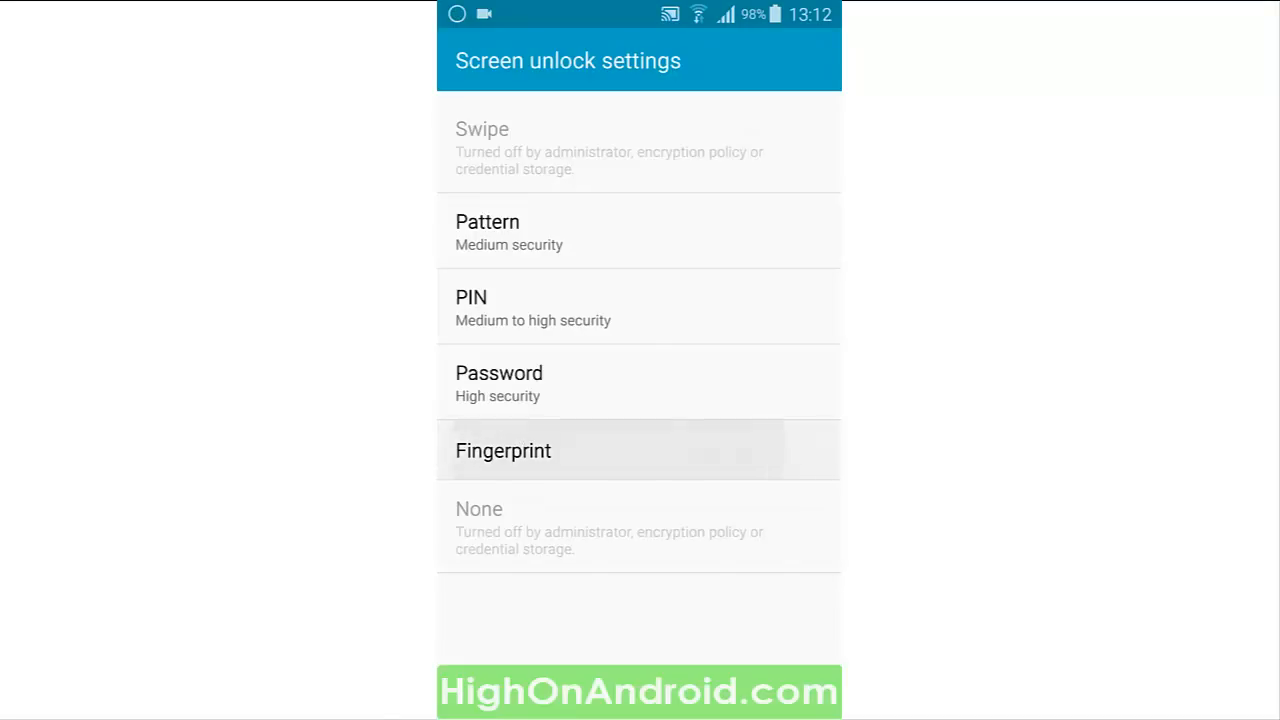
- Choose Fingerprint as the screen lock and create and confirm a backup password
left_click(503, 450)
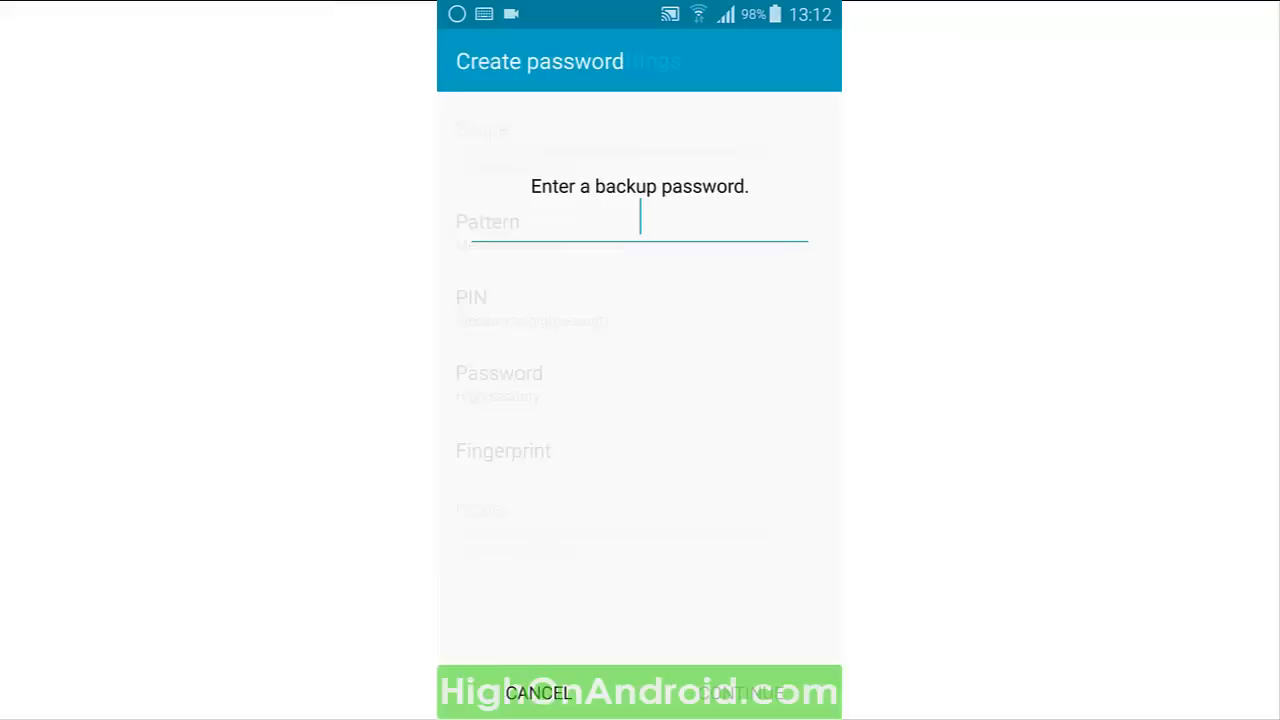
left_click(639, 220)
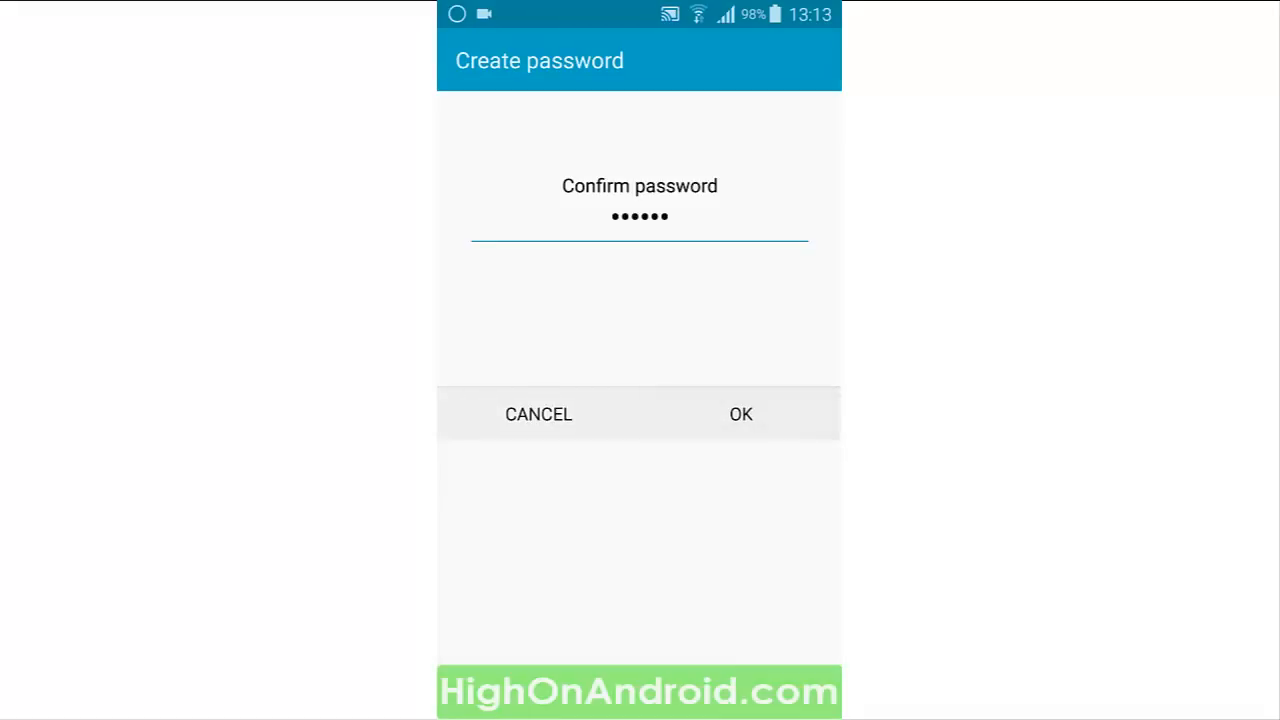
left_click(740, 414)
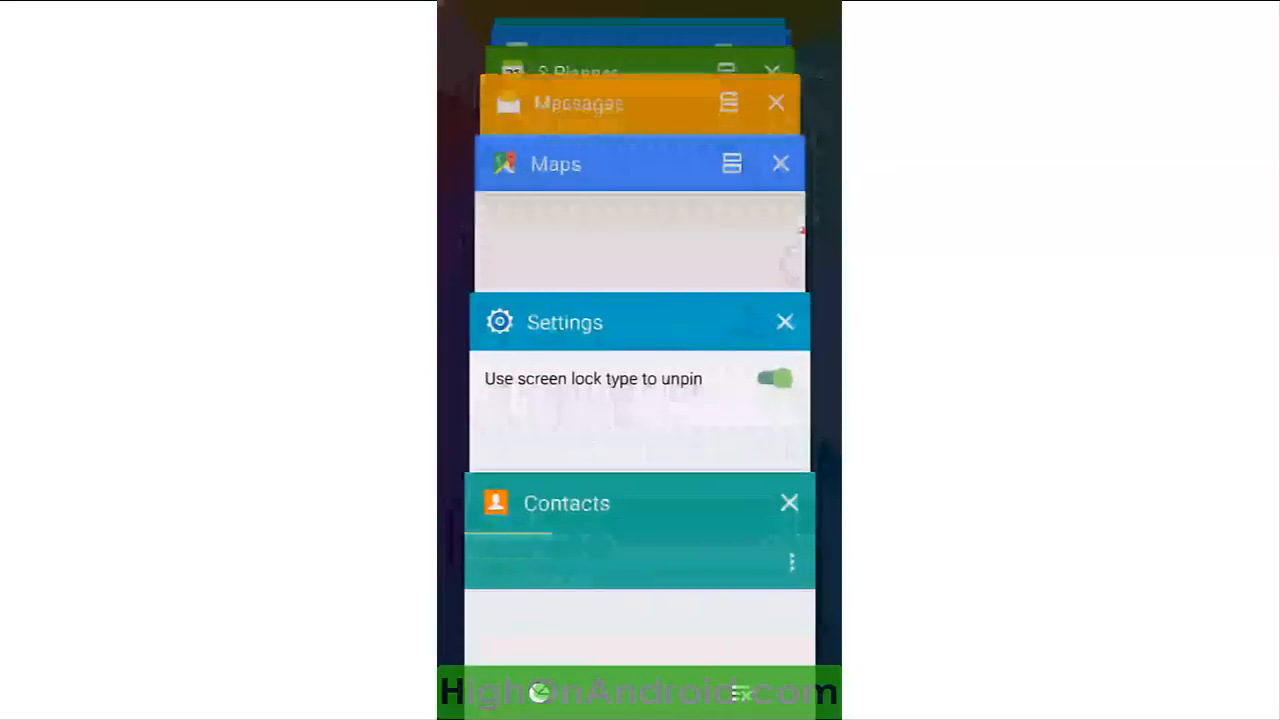
- Scroll the recent app cards and pin the Contacts card, bringing up the Turn on Pin windows prompt
scroll("down", 3)
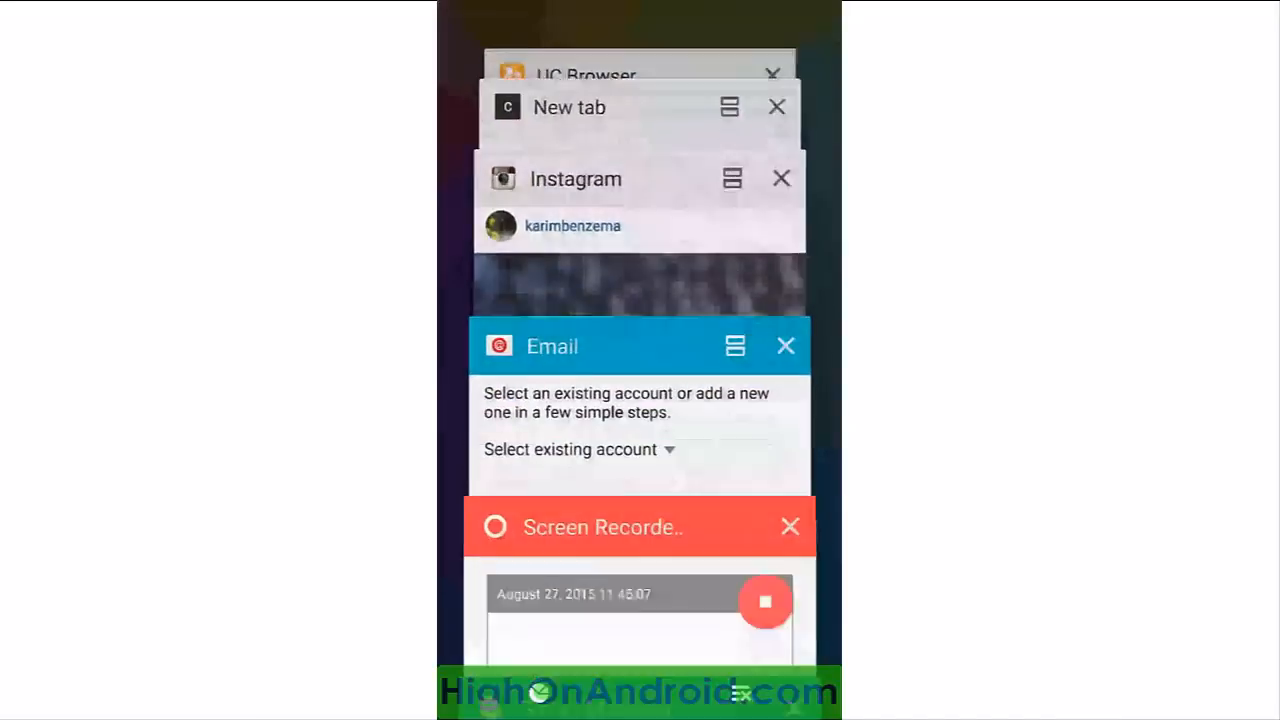
scroll("down", 3)
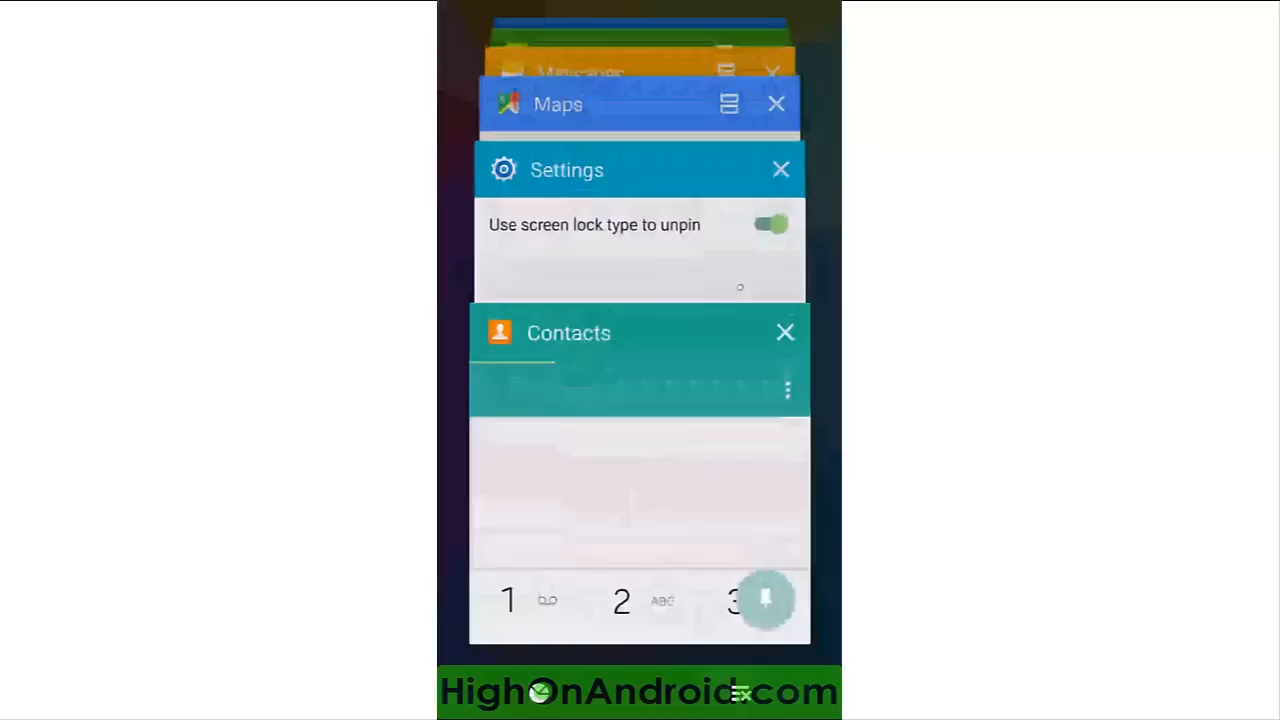
left_click(765, 600)
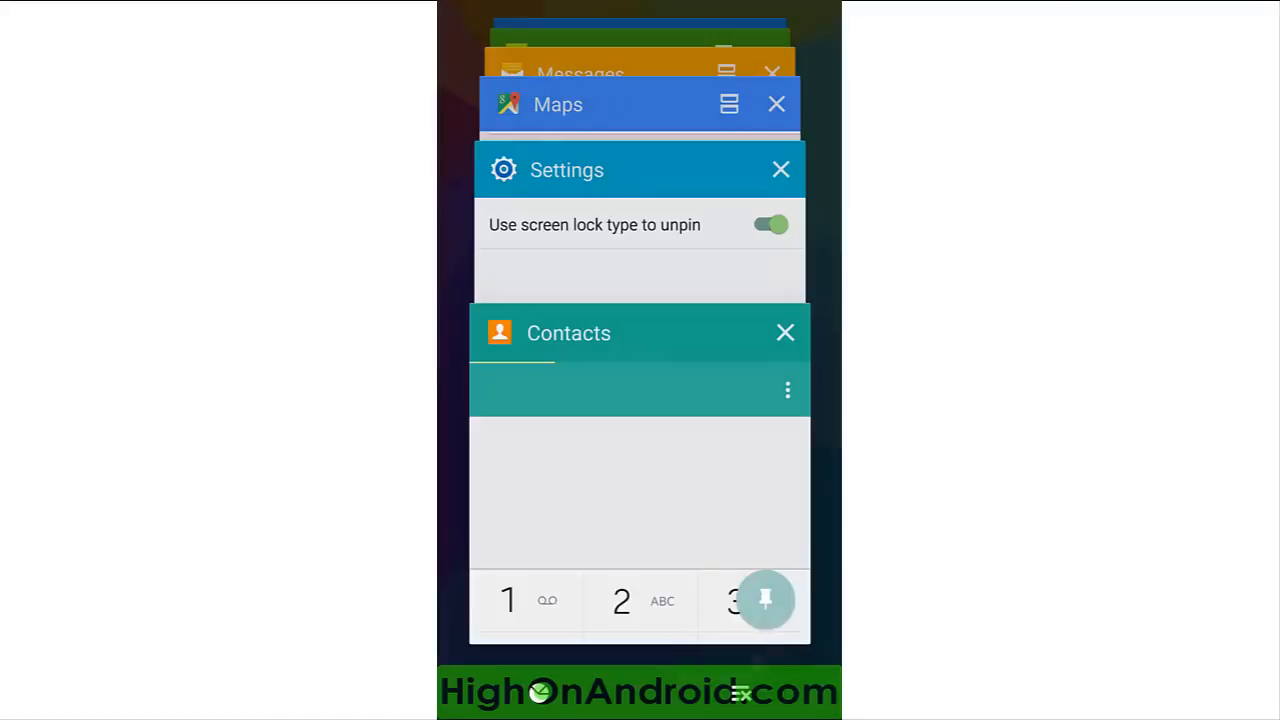
left_click(766, 600)
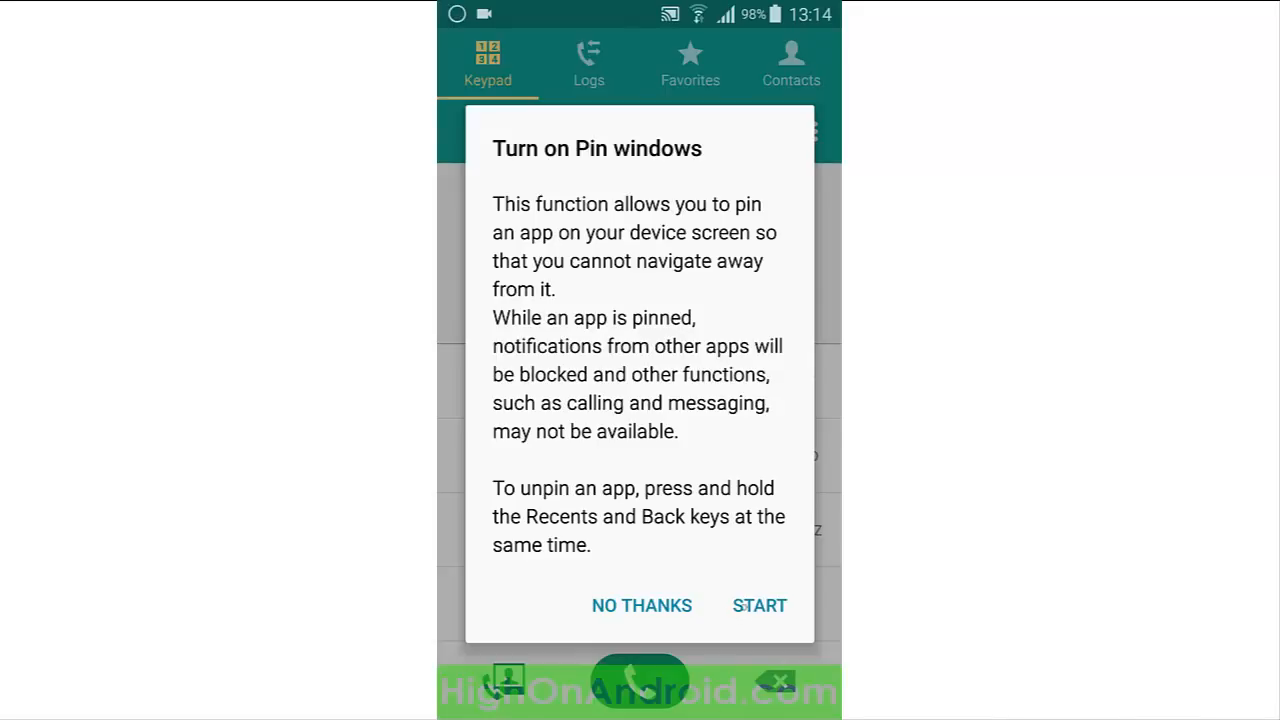
- Confirm pinning the Contacts app to the screen with START
left_click(759, 605)
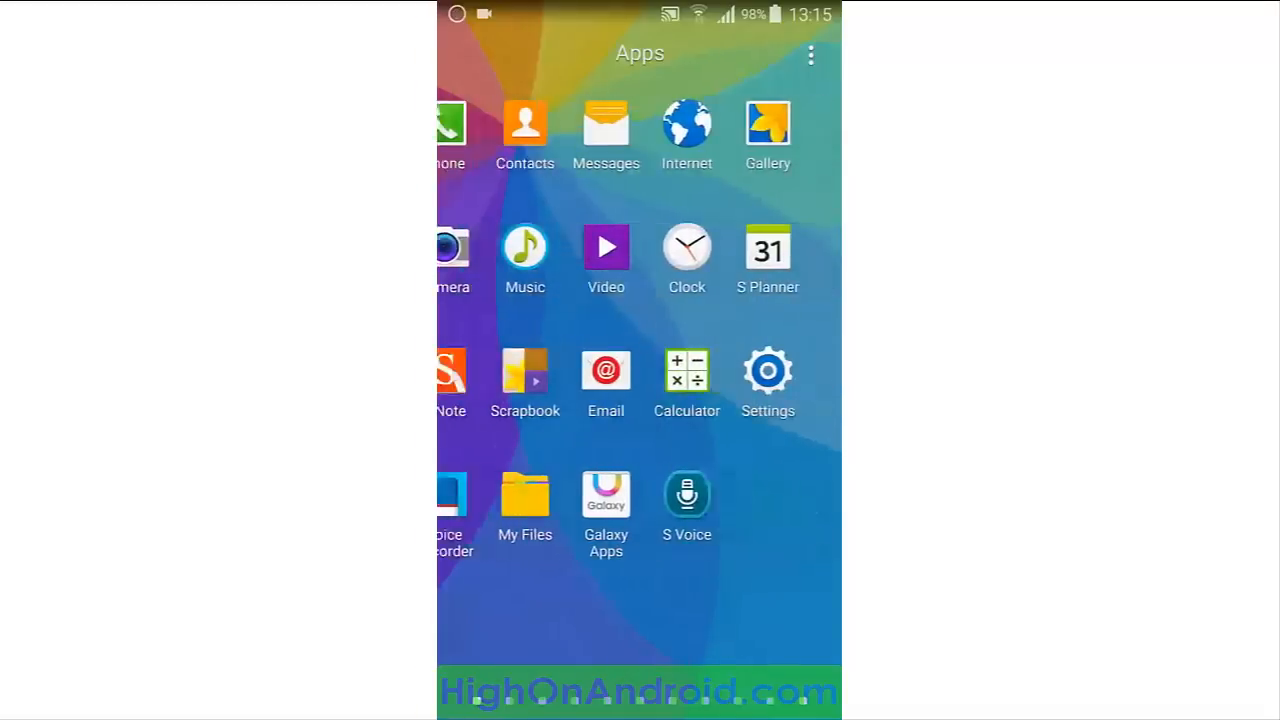
- Swipe left to the Apps page showing WordPress, ES File Explorer and Pushbullet
scroll("left", 3)
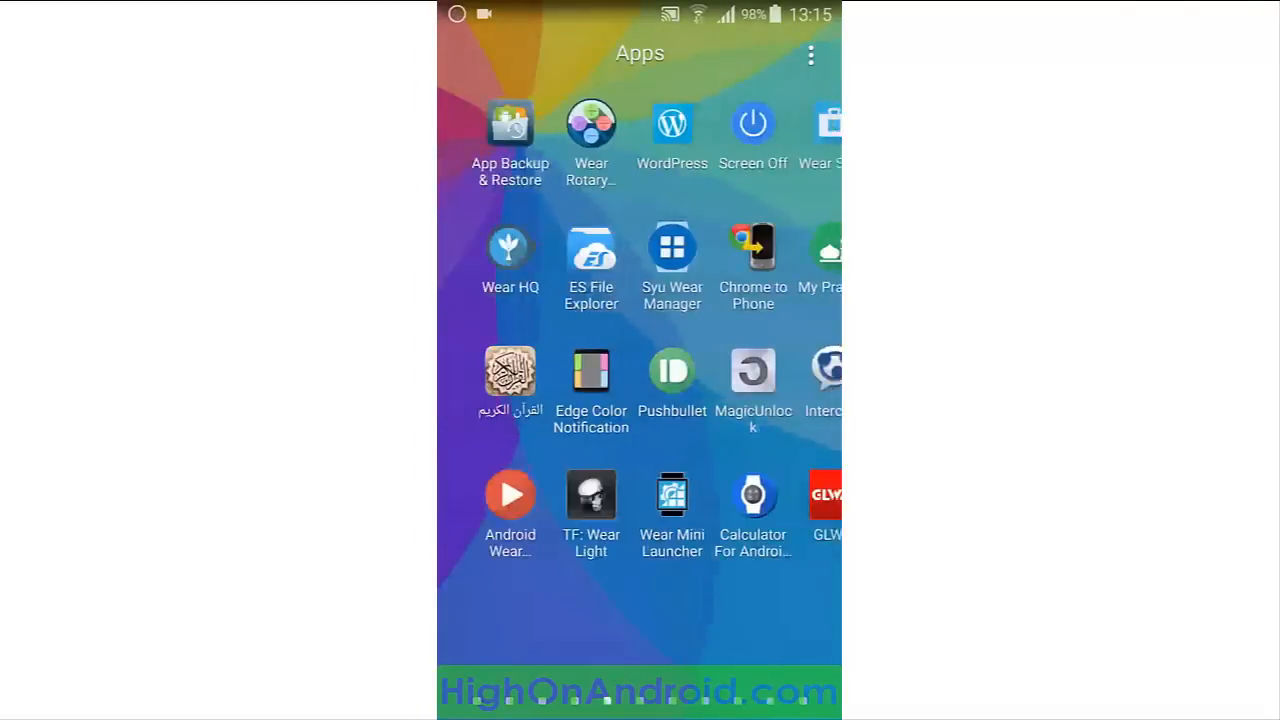